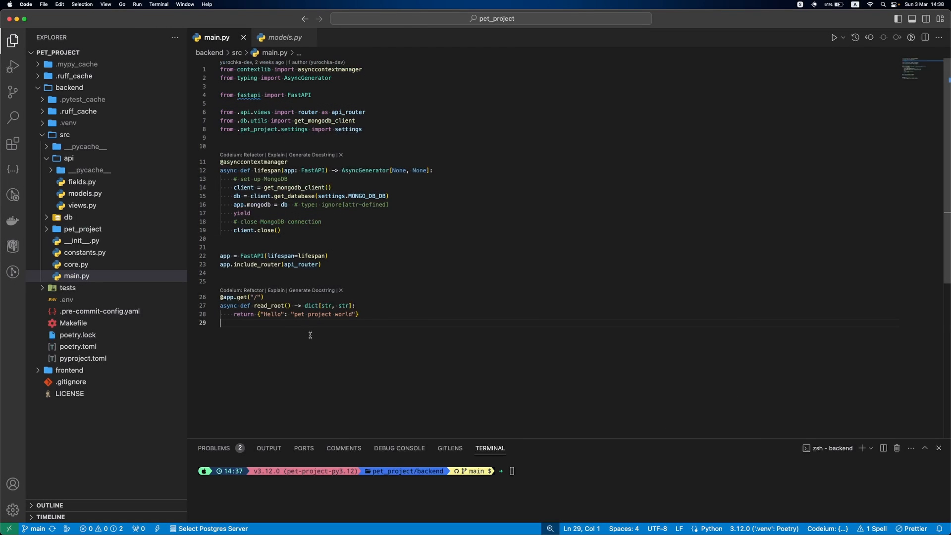
Add 'finished_at: datetime | None = None' to the Game class in models.py
click(283, 37)
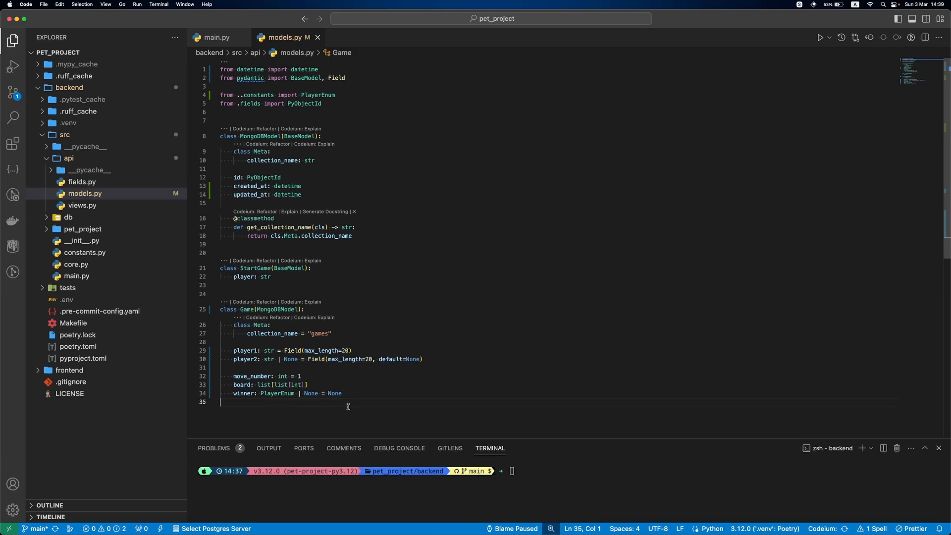
text(finished_at: datetime | None = None)
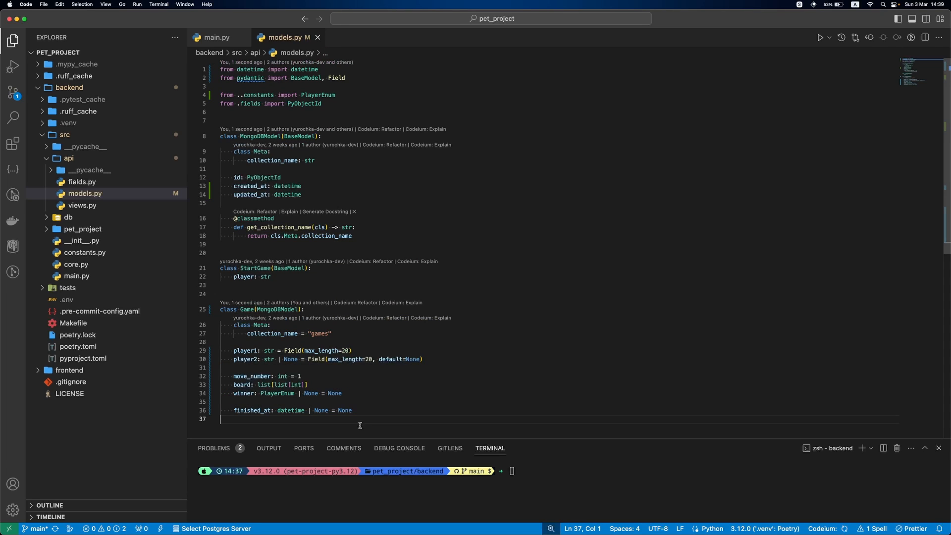
mouse_move(117, 204)
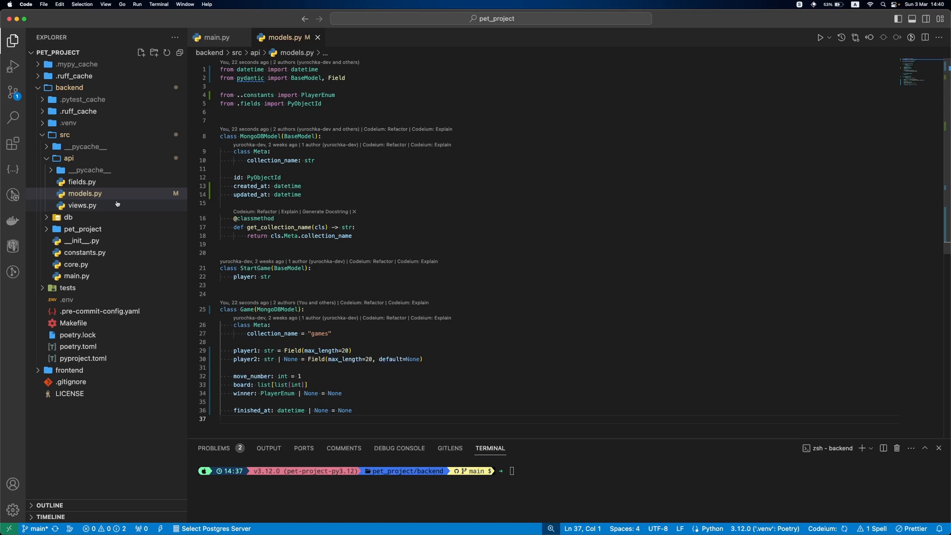
In views.py set 'game = await start_new_game(player_data.player)' in the start_game endpoint
click(82, 205)
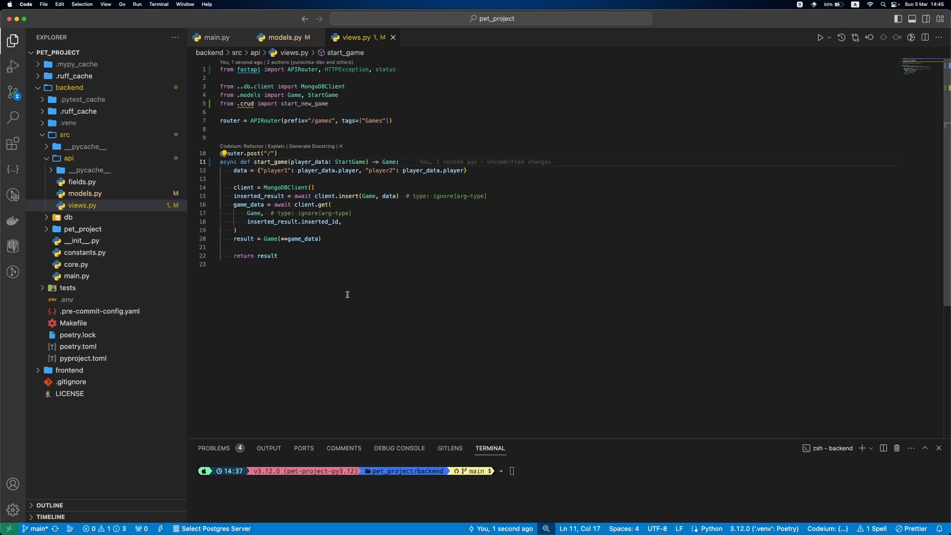
text(game = await start_new_game(player_data.player))
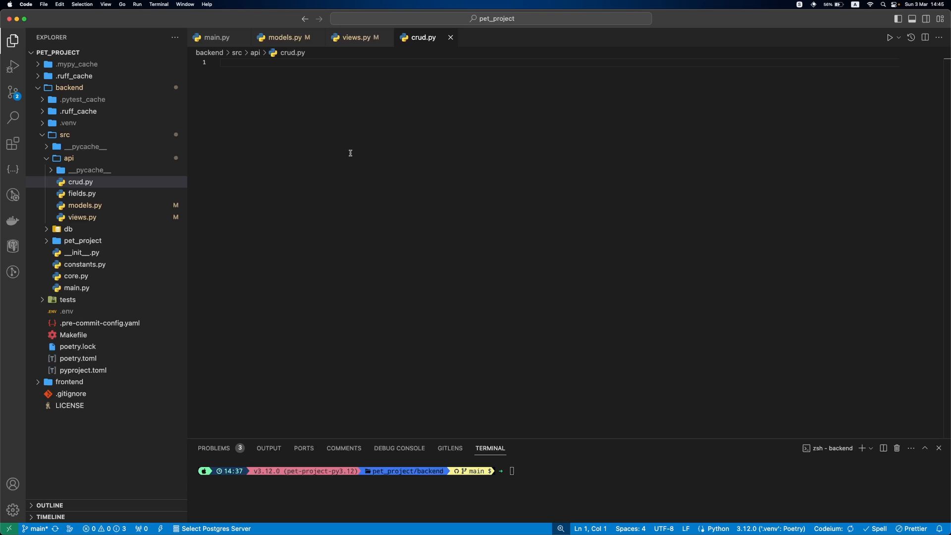
Write async start_new_game(player1: str) building game_data with player1 and init_board()
text(async def start_new_game()
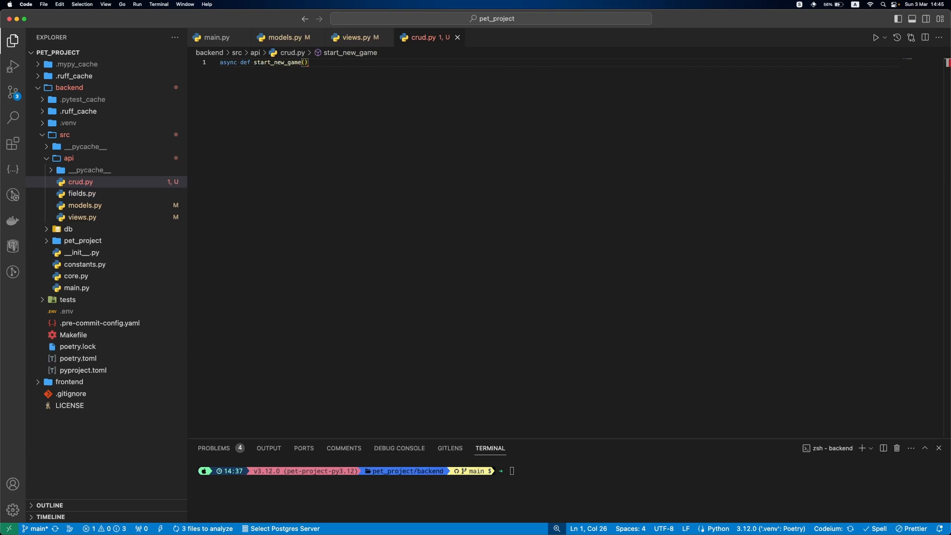
text(player1: str)
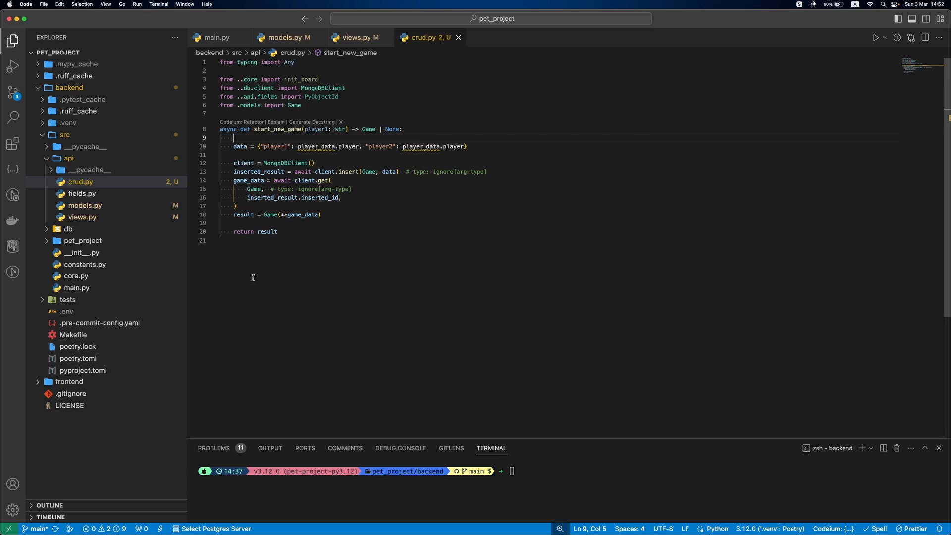
text(game_data = {"player1": player1, "board": init_board()})
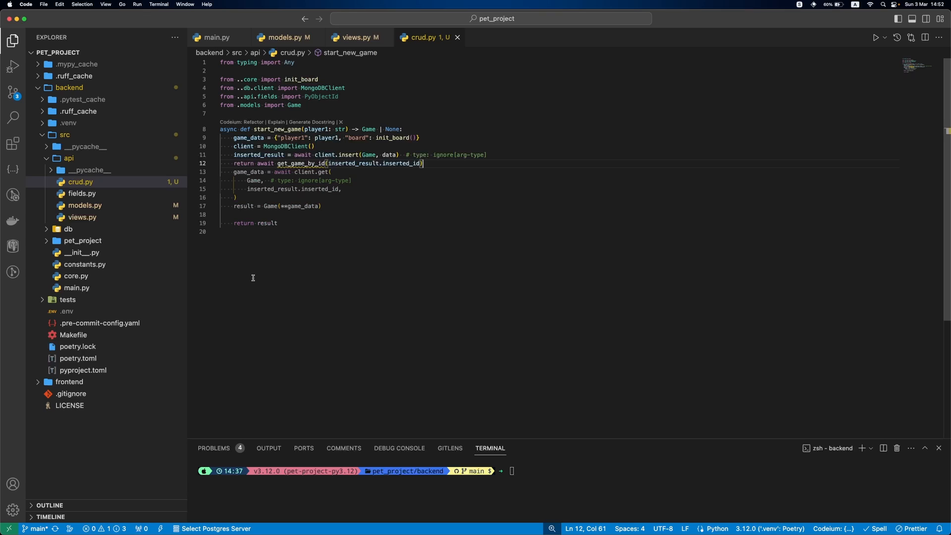
Add get_game_by_id(id: PyObjectId) -> Game | None using a MongoDBClient instance
text(async def get_game_by_id(id: PyObjectId) -> Game | None:)
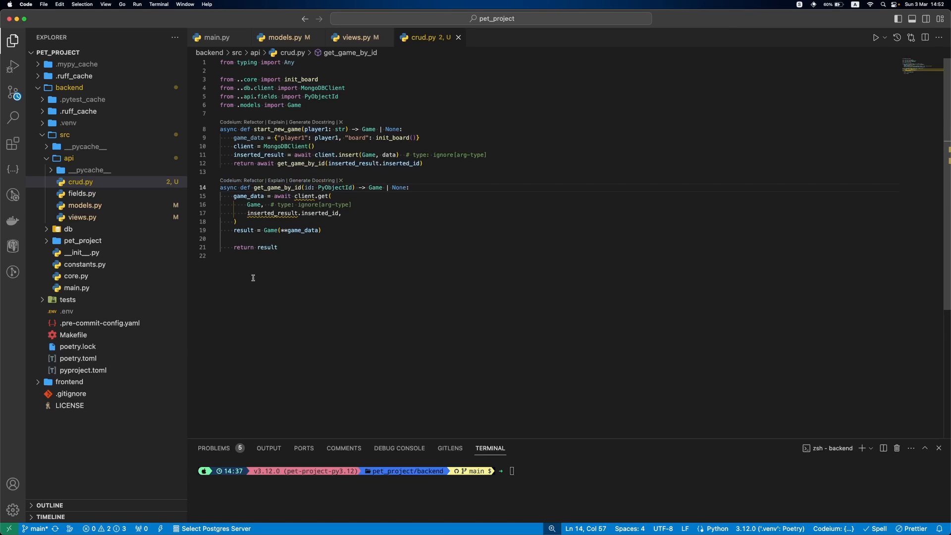
text(client = MongoDBClient())
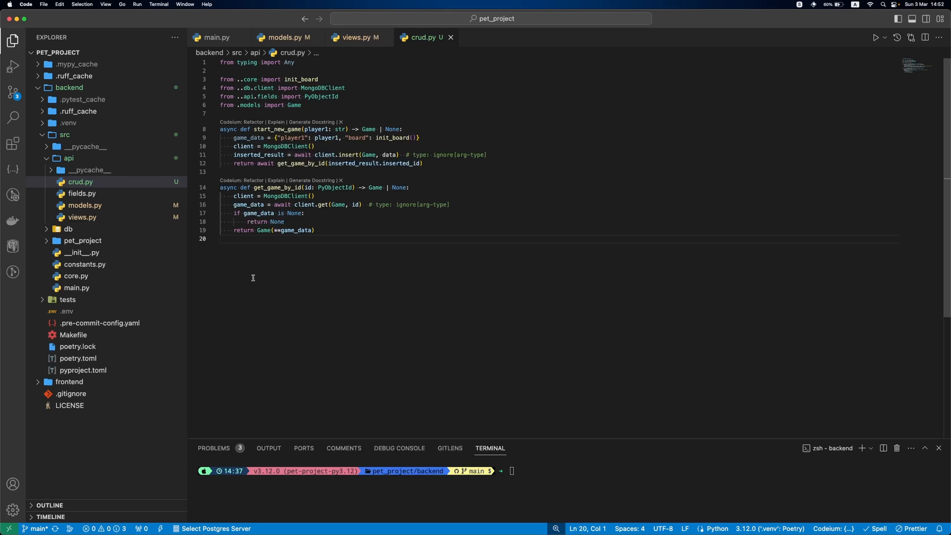
drag(261, 221, 261, 213)
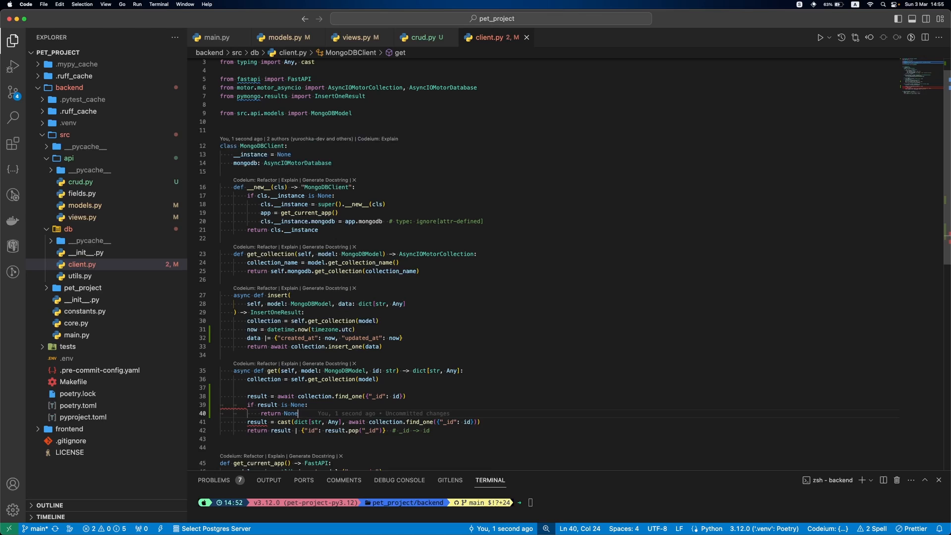
Store find_one's result in client.py's get() so a missing document returns None
text(resu)
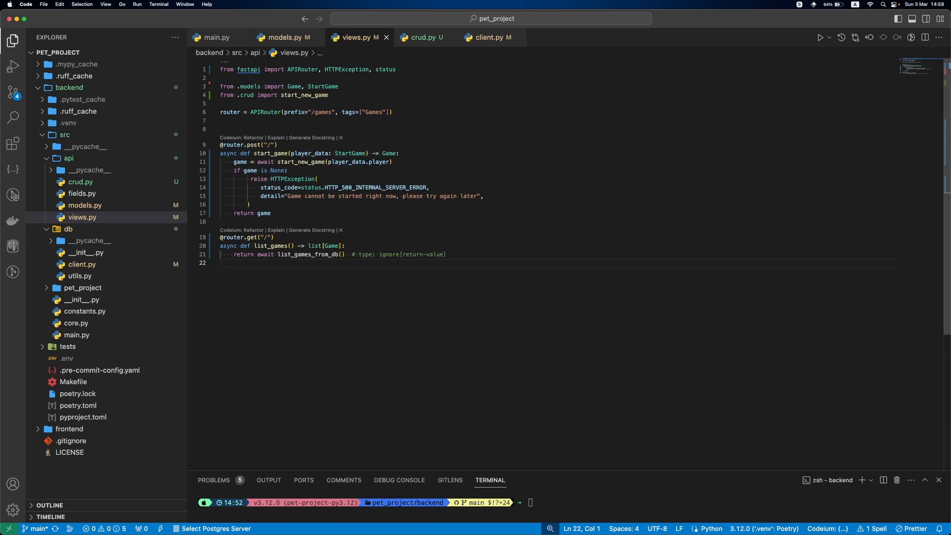
Pick up the undefined list_games_from_db name and move to crud.py to define it
double_click(308, 255)
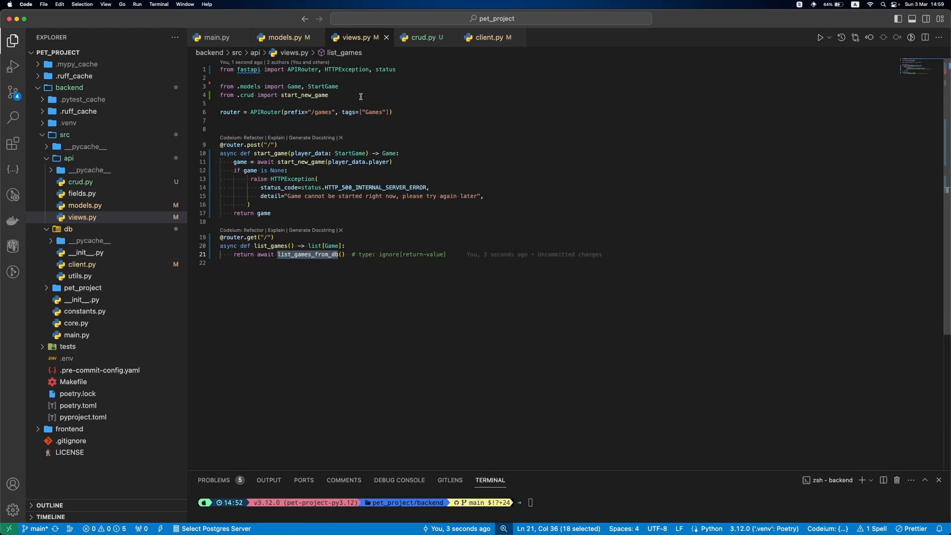
click(418, 36)
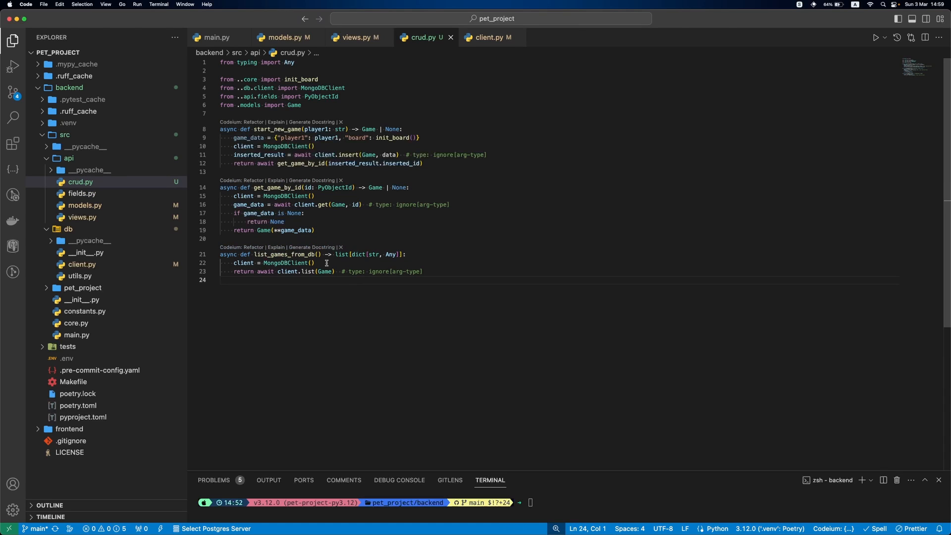
mouse_move(332, 294)
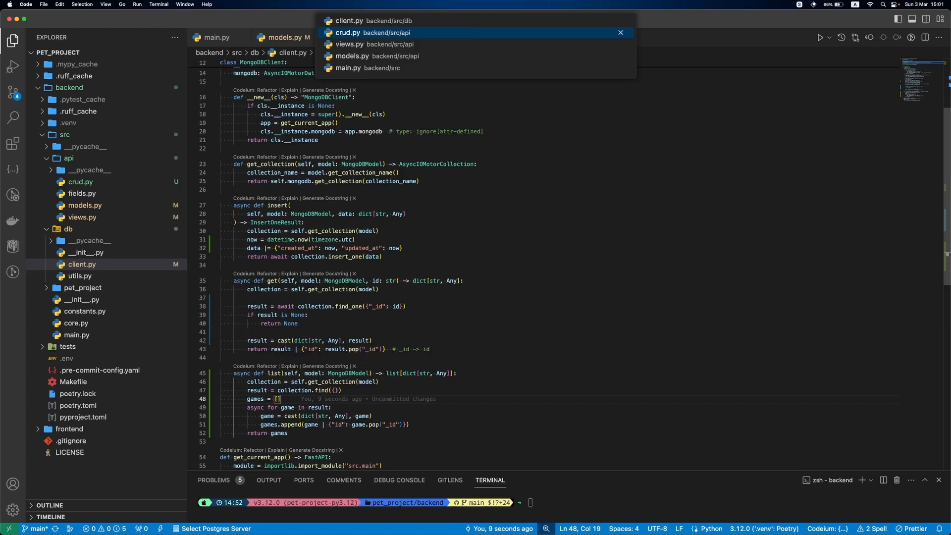
click(349, 43)
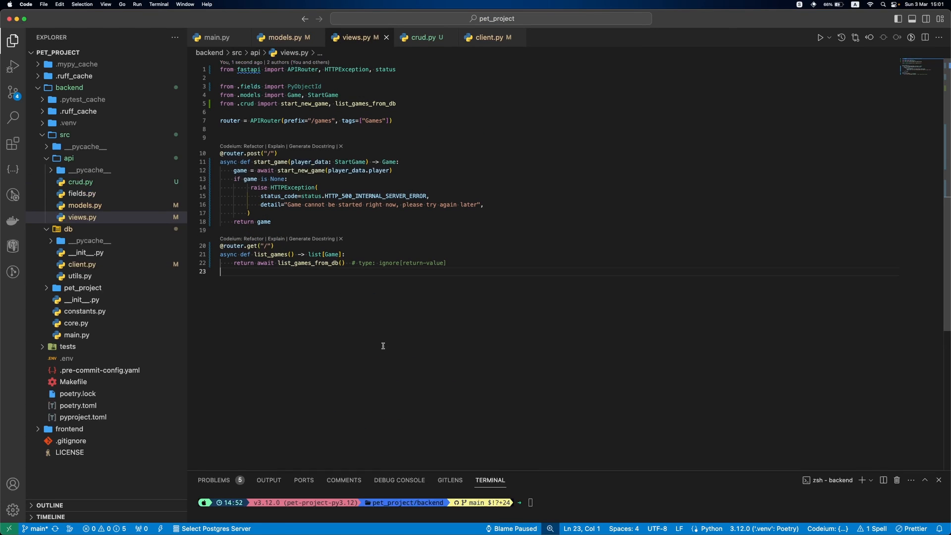
text(, get_game_by_id)
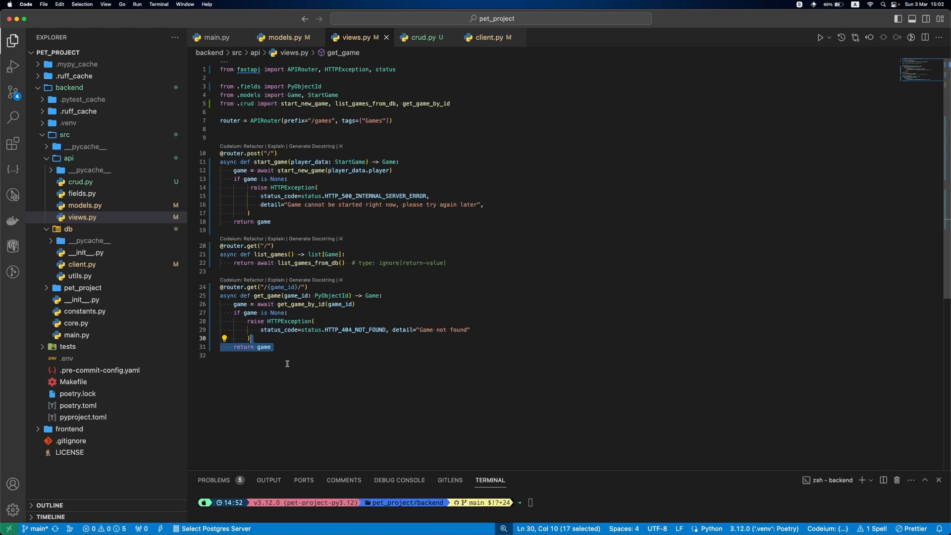
text(@router.delete("/"))
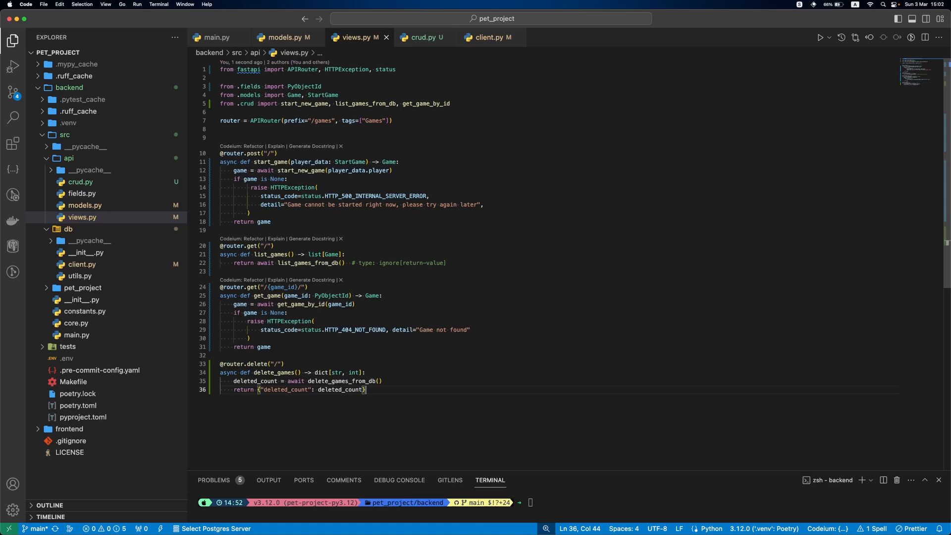
key(enter)
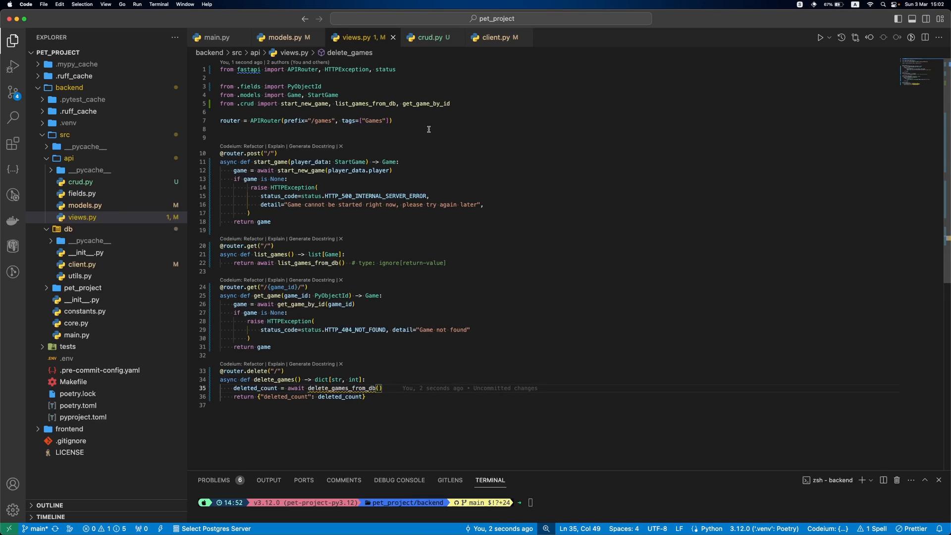
text(, delete_games_from_db)
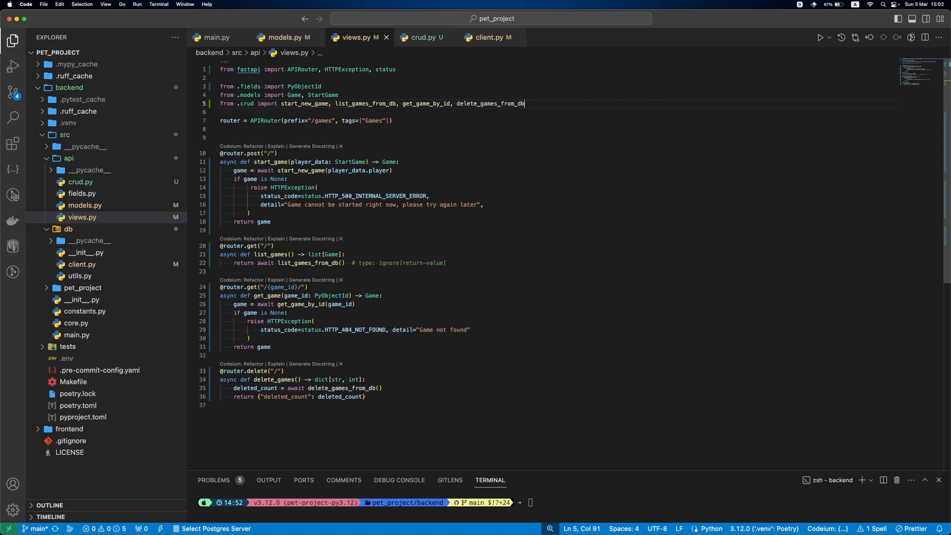
Write delete_games_from_db in crud.py and the delete_many method in the MongoDB client
click(418, 38)
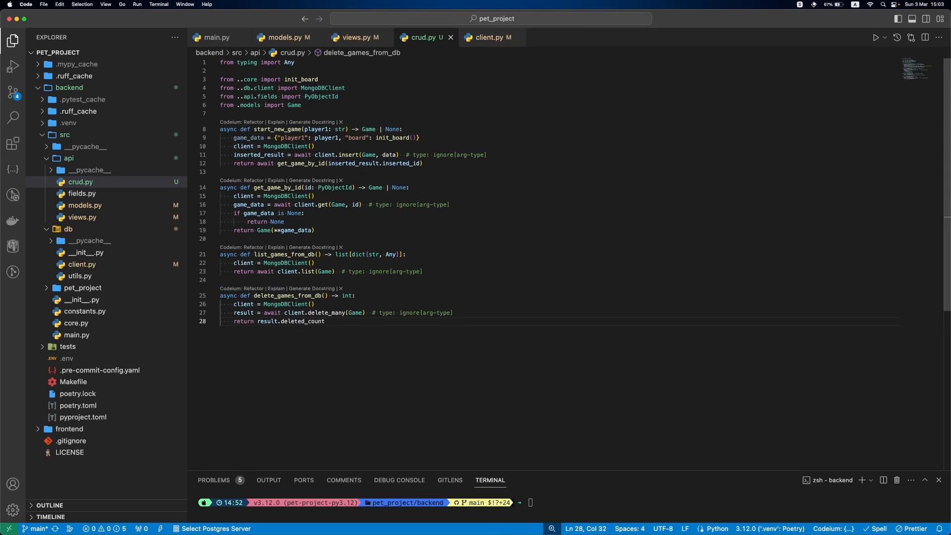
key(enter)
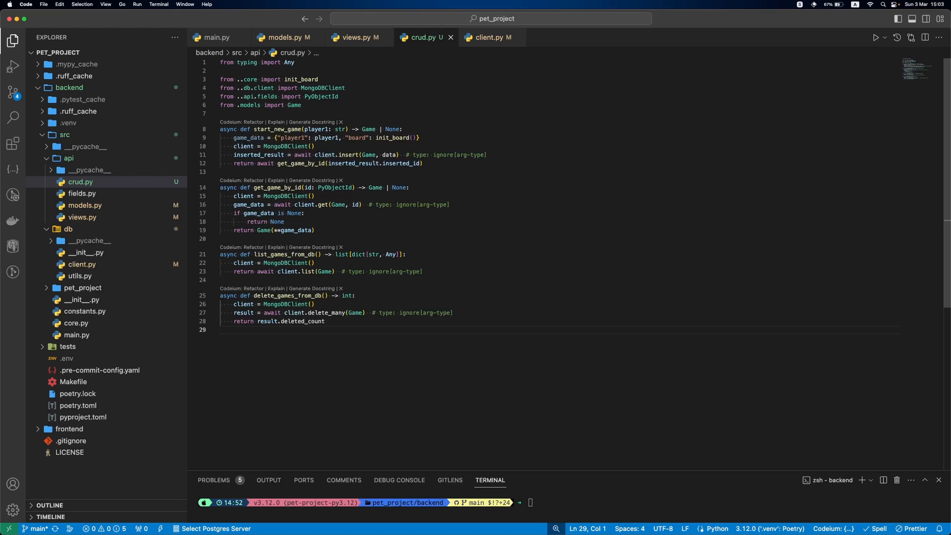
click(296, 333)
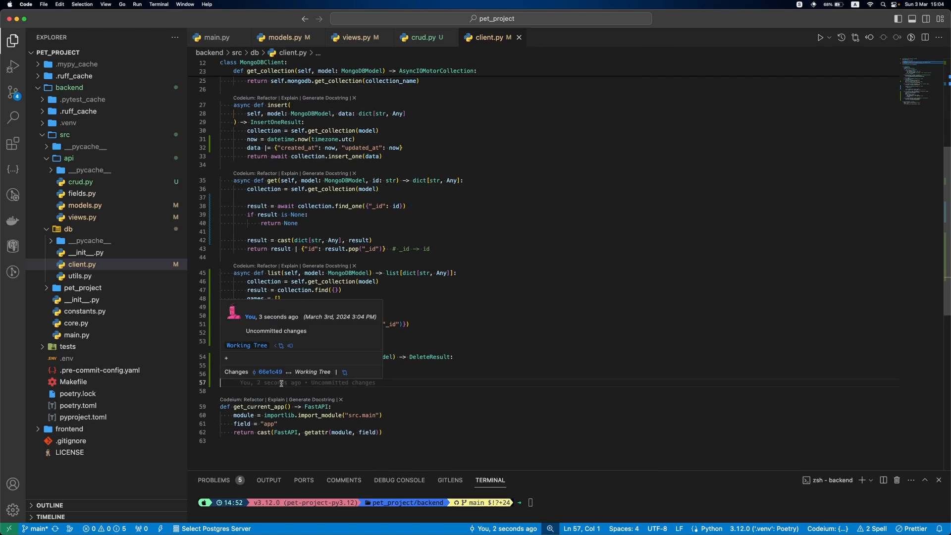
click(355, 37)
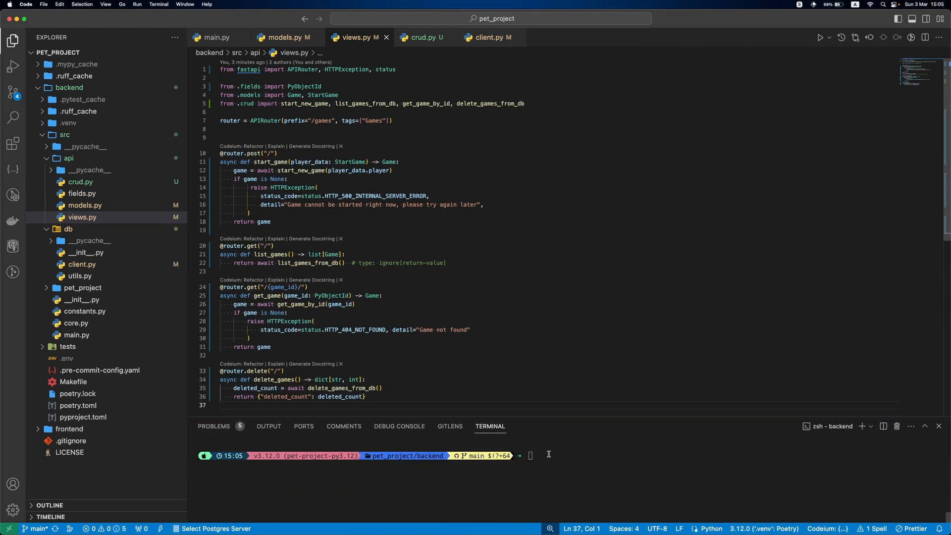
Run the server with 'make run', delete all games, then start a game for player name1 in Swagger
text(make run)
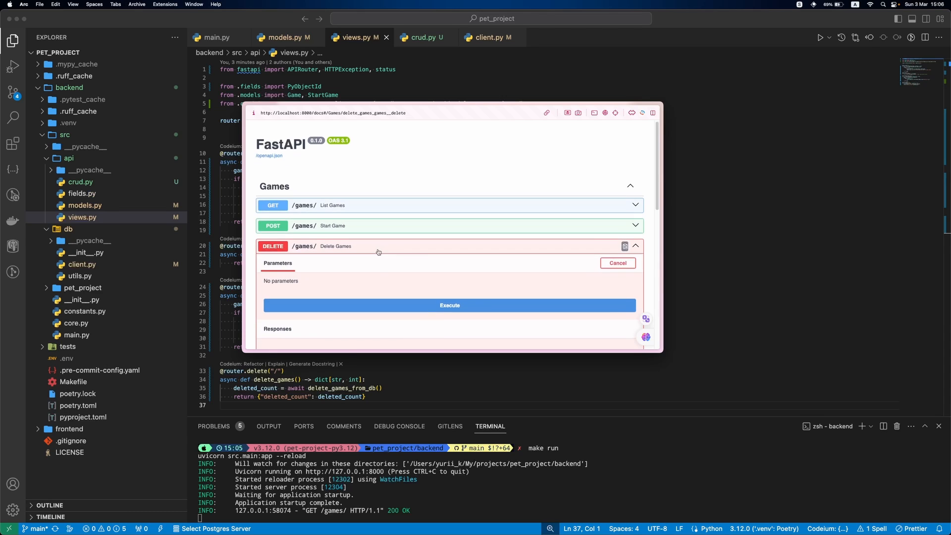
click(450, 305)
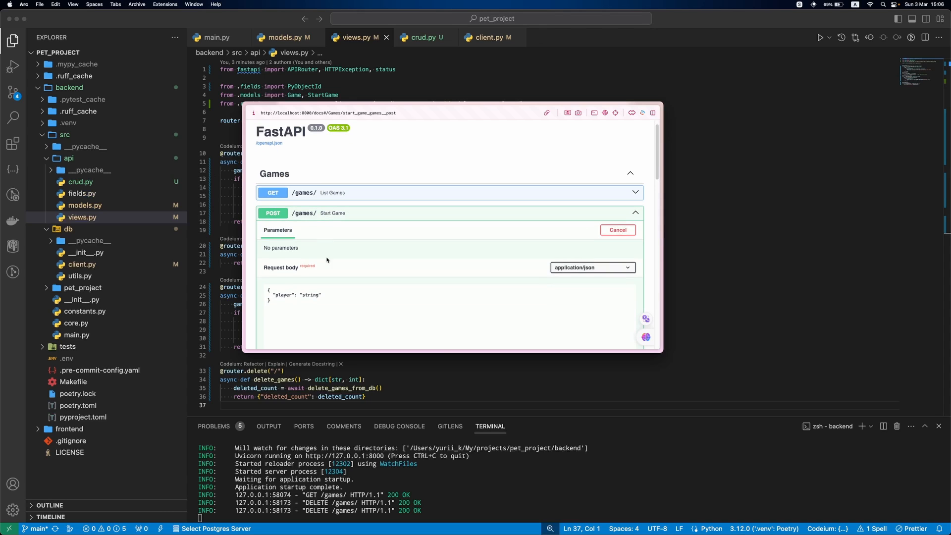
text(name!)
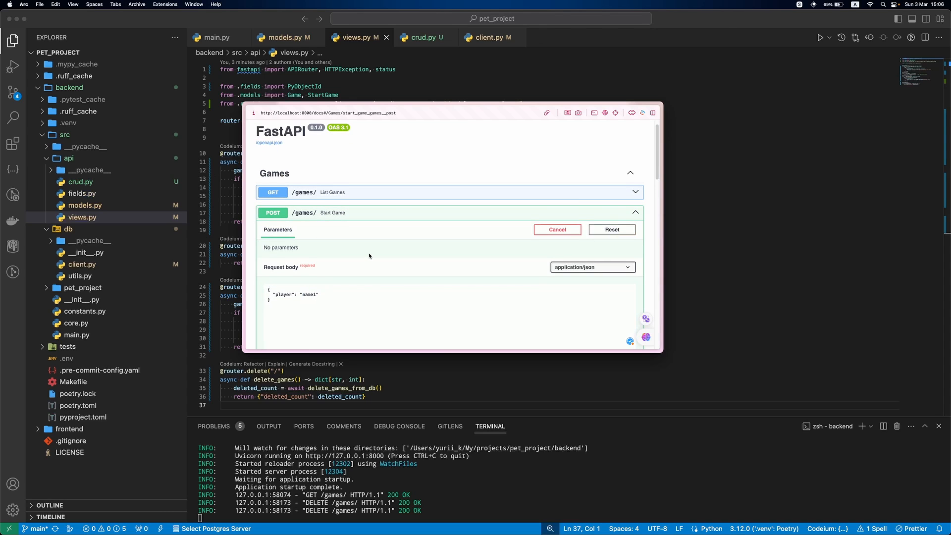
click(359, 225)
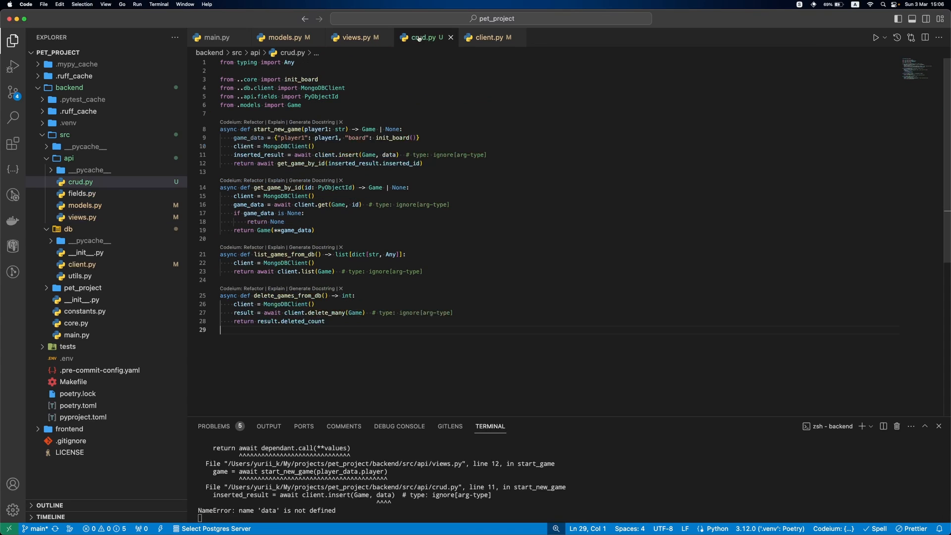
Rename the undefined data variable to game_data in crud.py and start new games via POST /games/
double_click(248, 138)
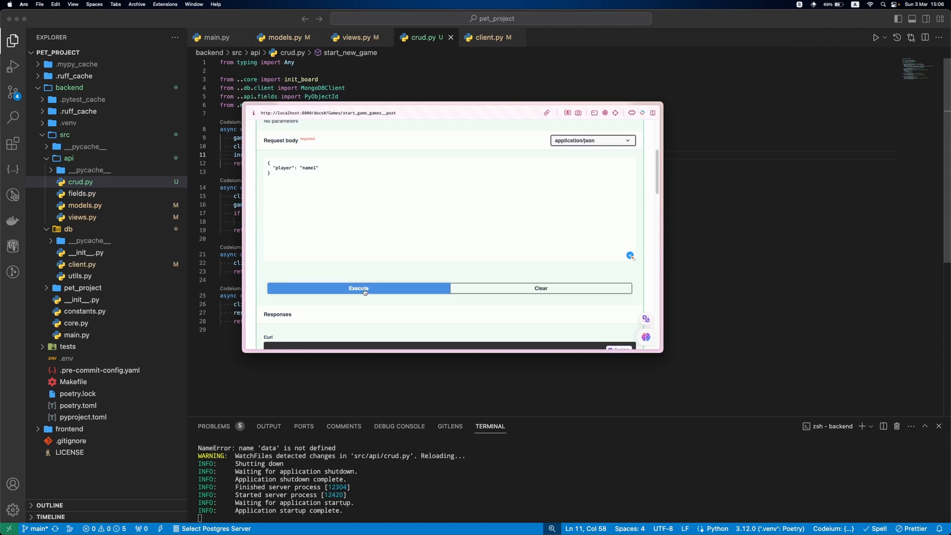
click(358, 289)
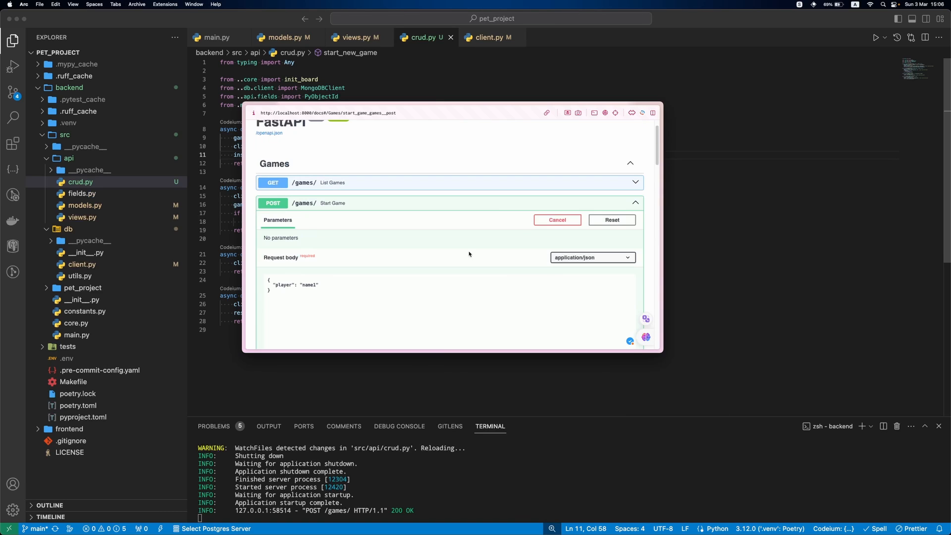
click(359, 255)
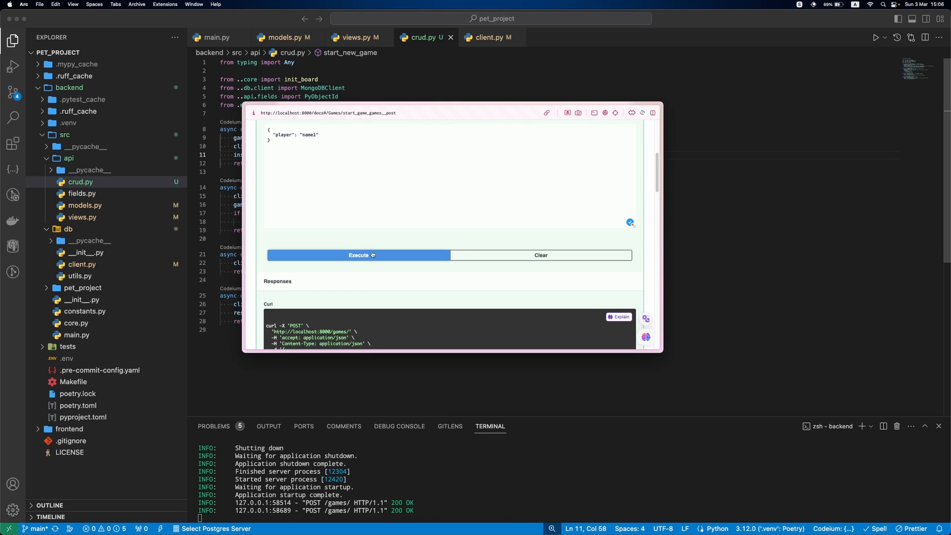
click(358, 254)
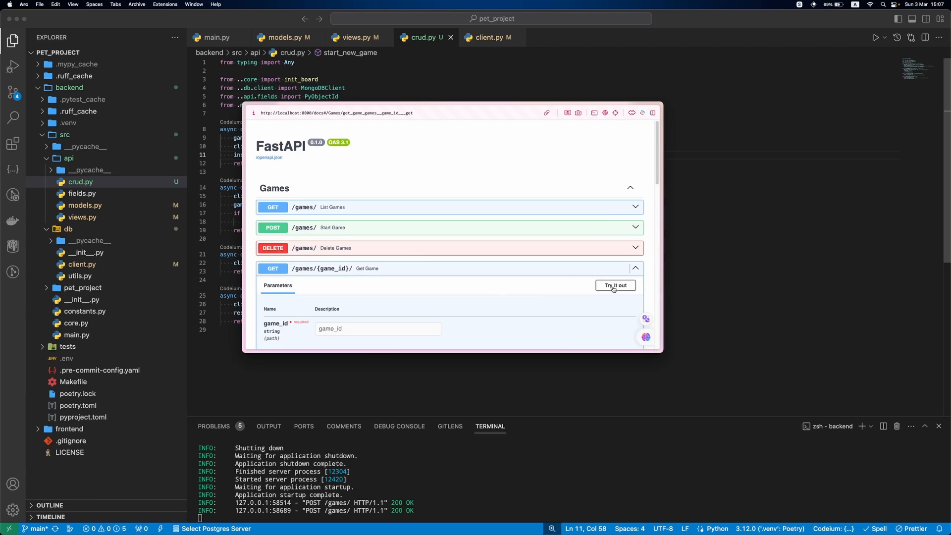
Fetch a game by its id, list all games, then delete them all in Swagger
click(614, 285)
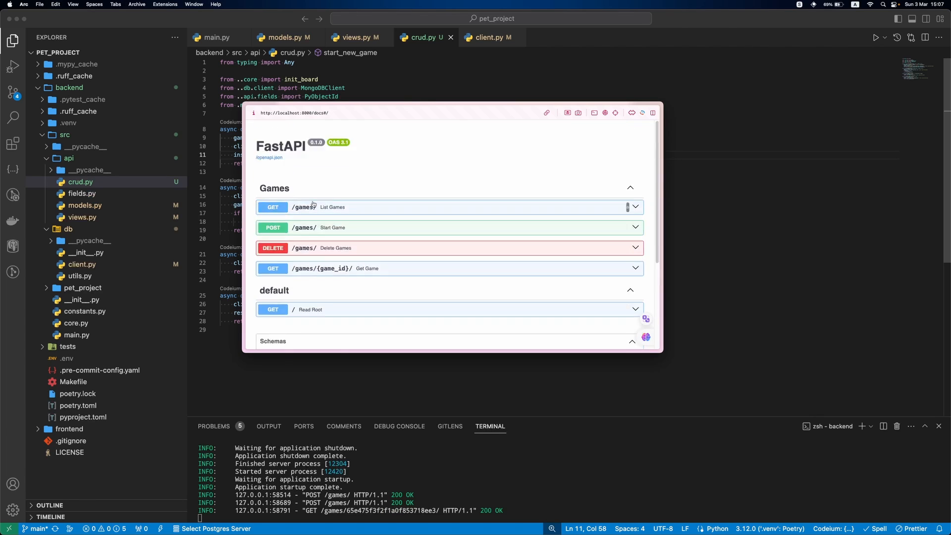
click(333, 207)
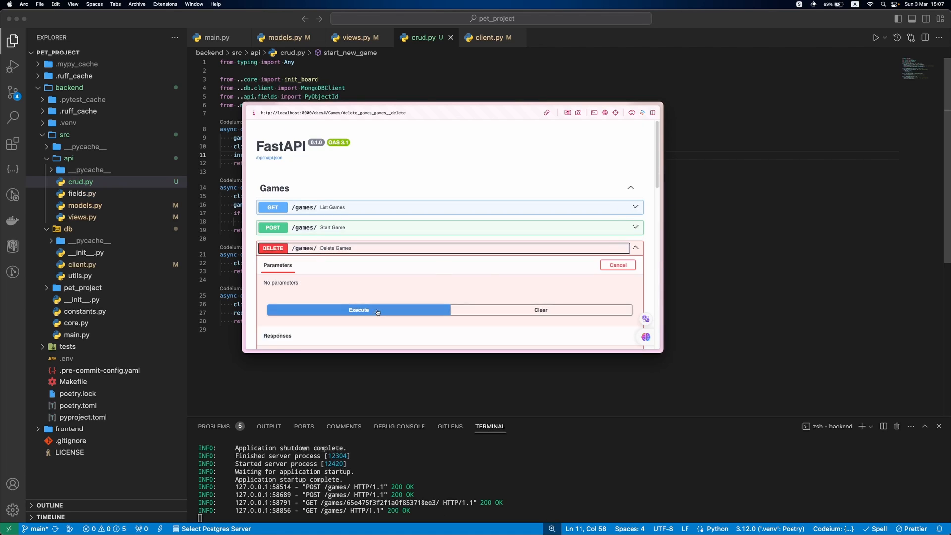
click(357, 310)
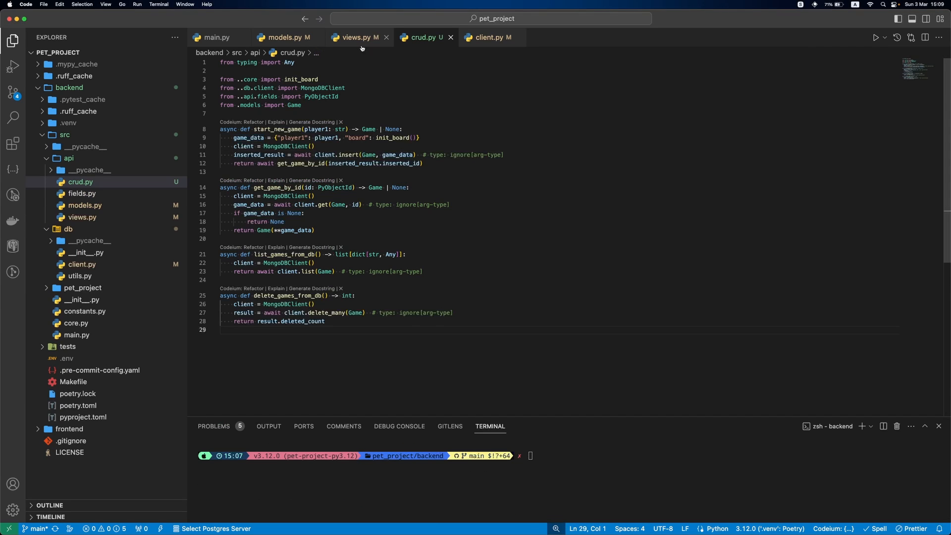
Add the join_game endpoint fetching by game_id and write join_new_game merging player2 and calling update_game
click(354, 37)
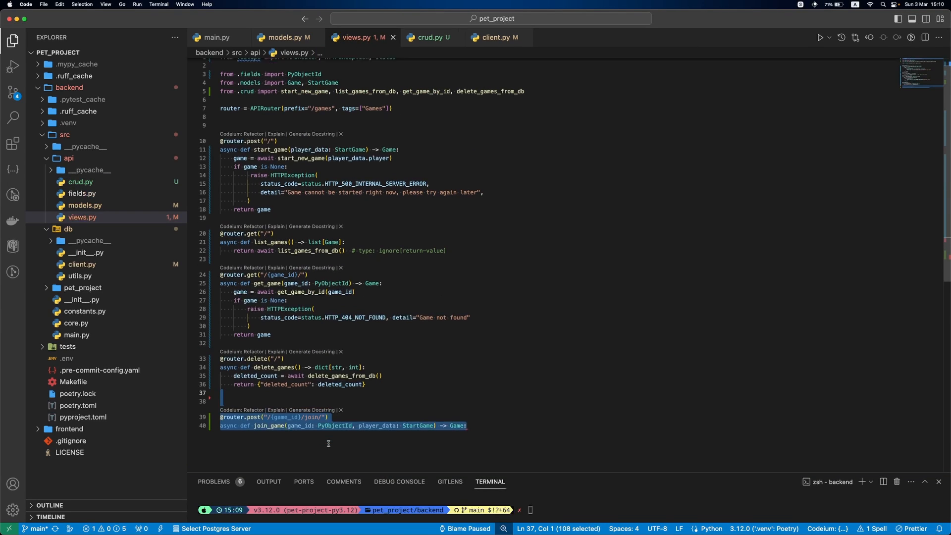
text(game = await get_game_by_id(id=game_id))
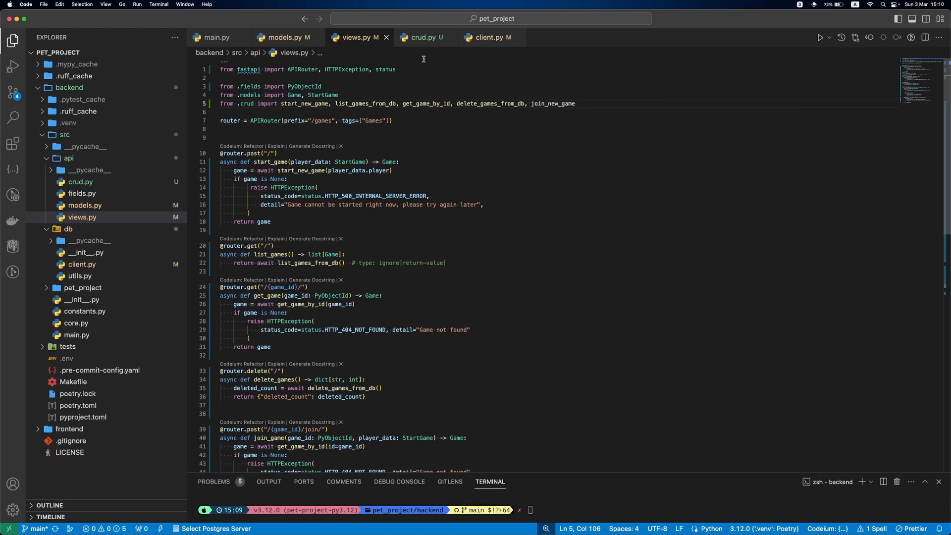
click(418, 36)
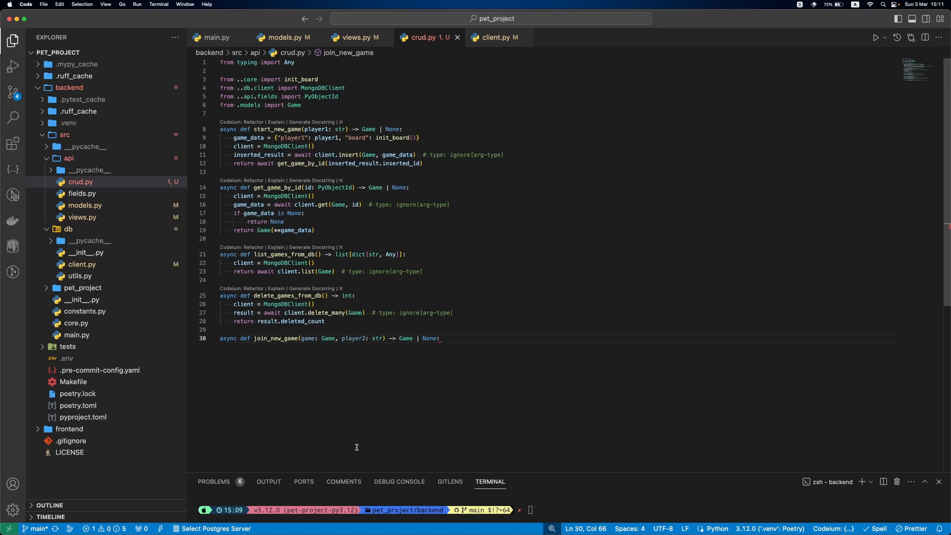
text(game_data = game.model_dump() | {"player2": player2})
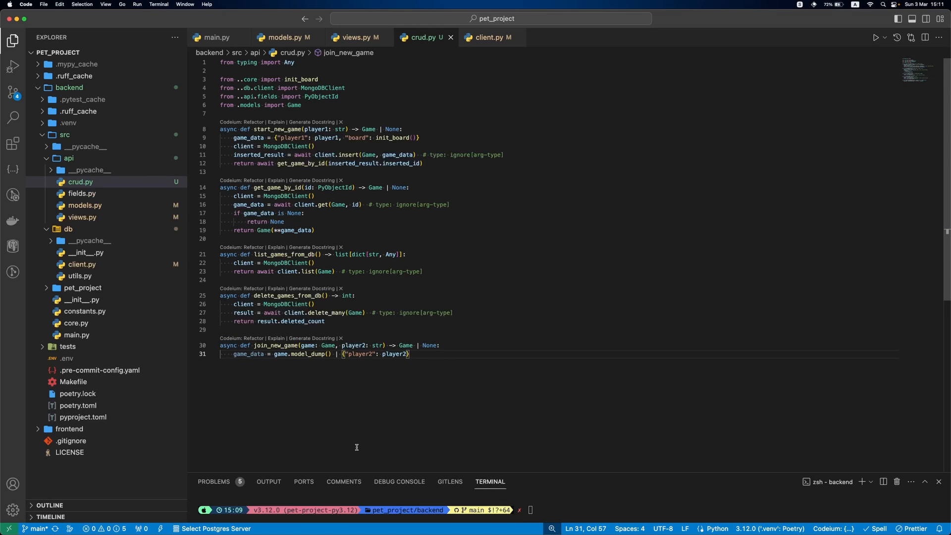
text(return await update_game(game.id, game_data))
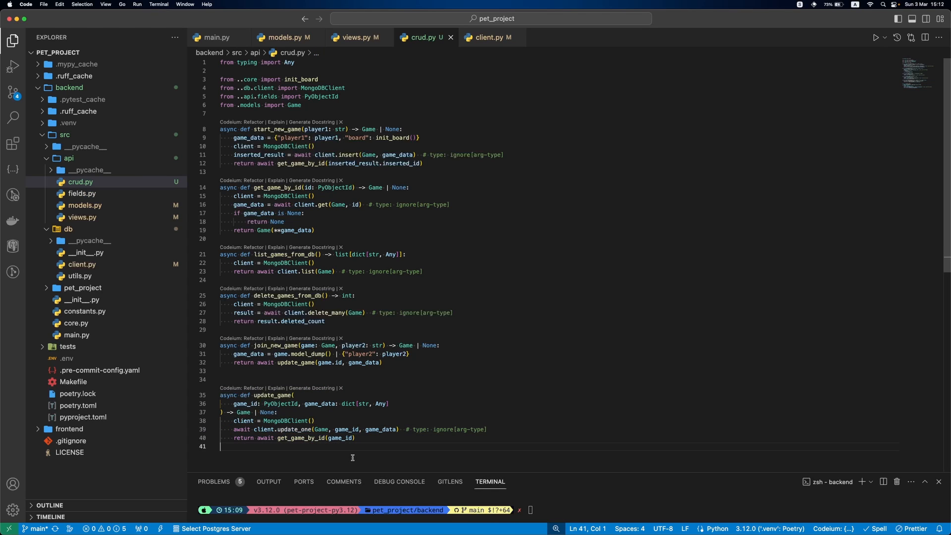
Add client update_one setting updated_at to datetime.now() with $set, importing UpdateResult
double_click(293, 429)
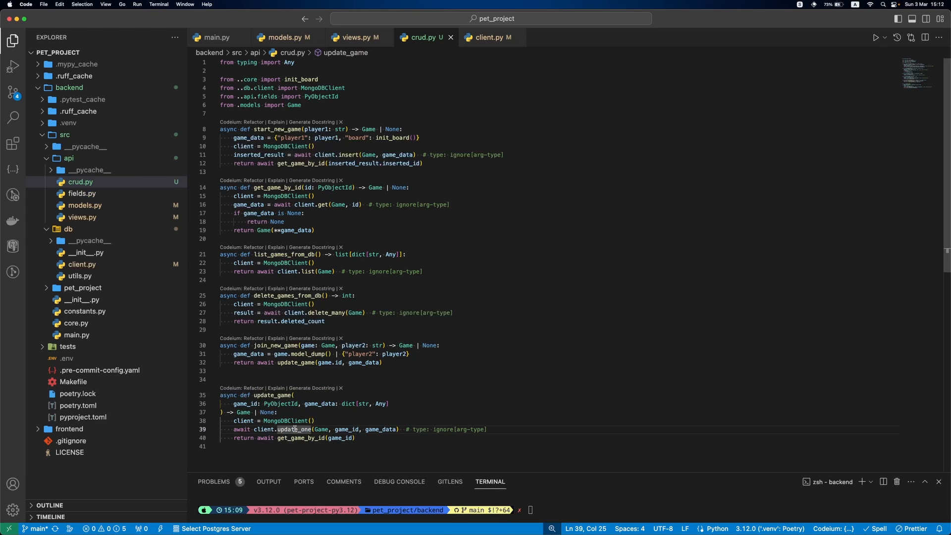
click(488, 37)
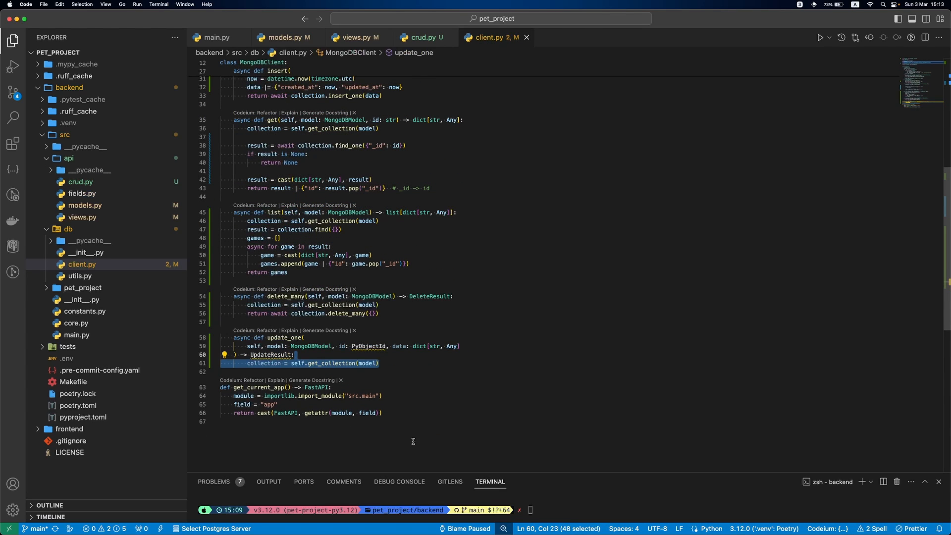
text(data |= {"updated_at": datetime.now()})
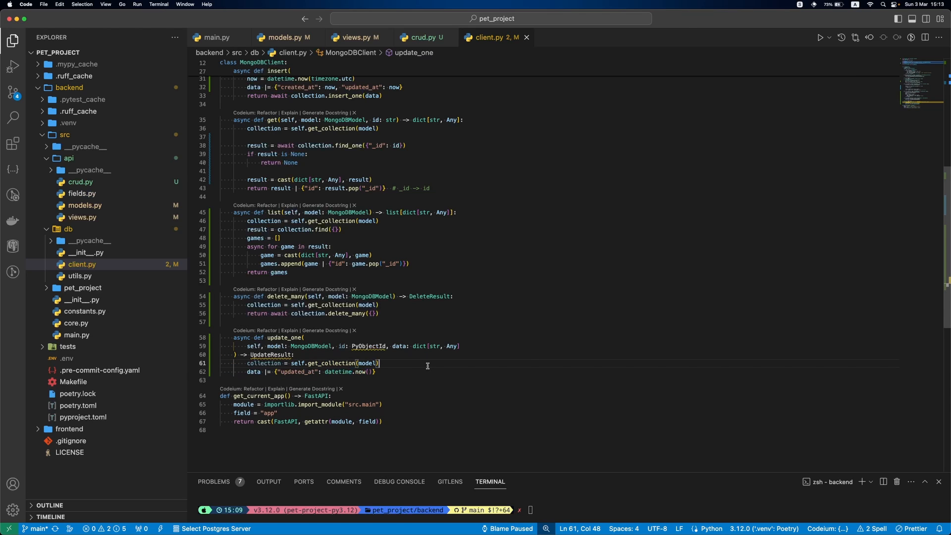
text(return await collection.update_one({"_id": id}, {"$set": data}))
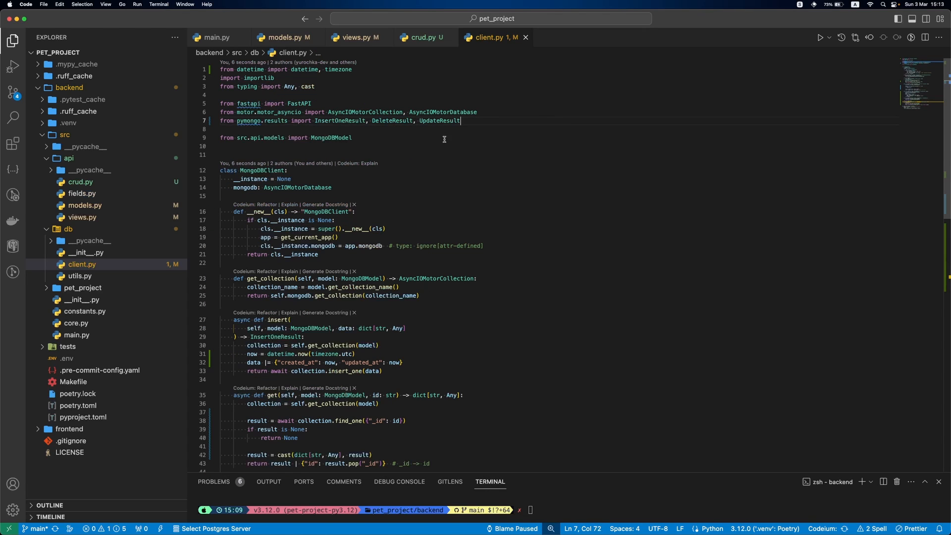
text(from ..api.fields import)
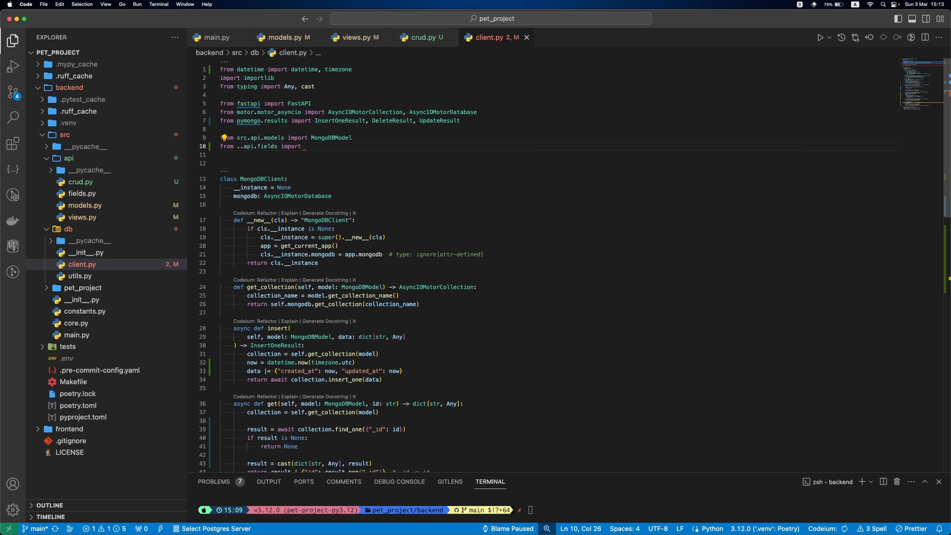
click(356, 37)
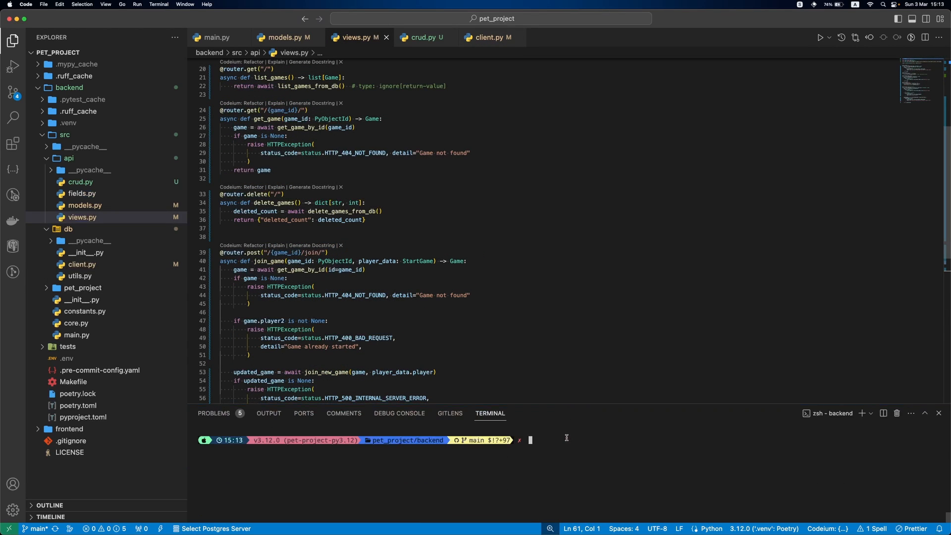
Run the server via 'make run' and fill the join-game request with game id 65e477a95c86d21eaaed8770
text(make run)
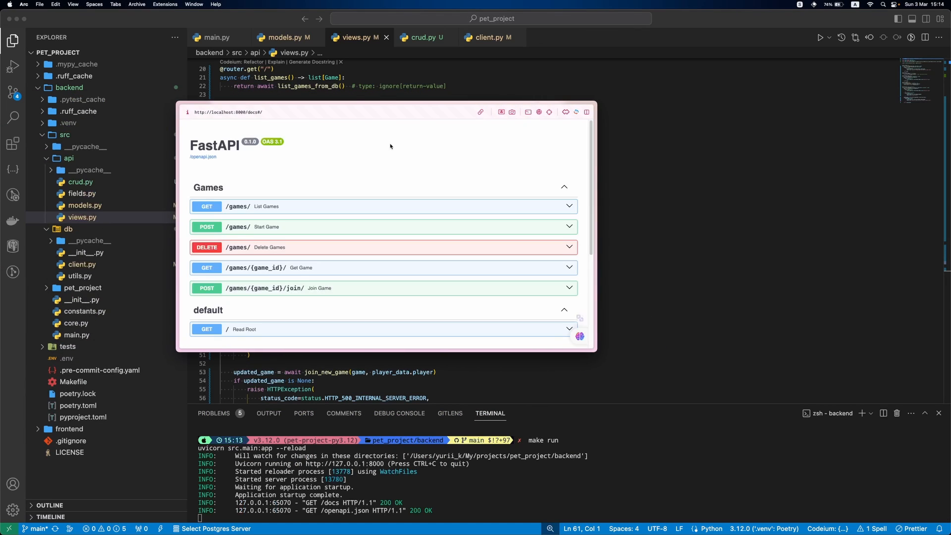
click(383, 226)
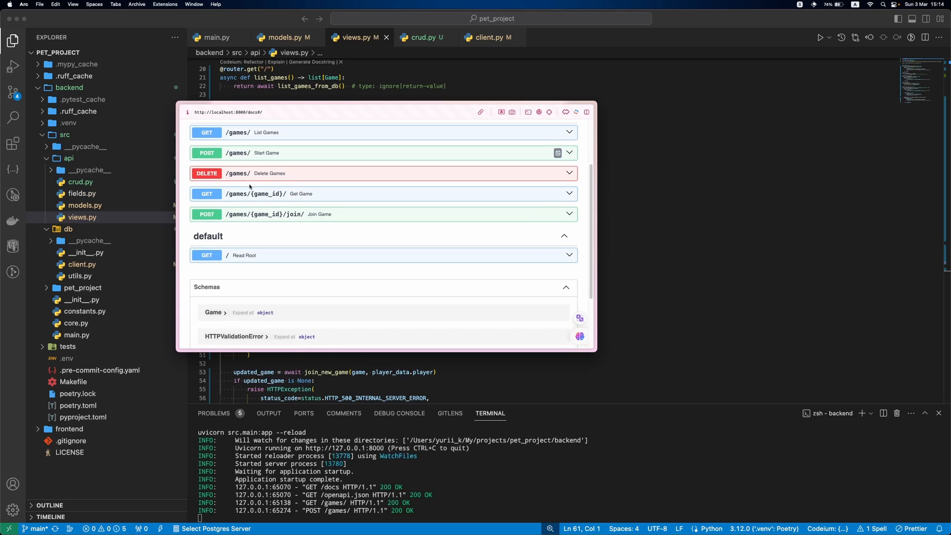
click(382, 214)
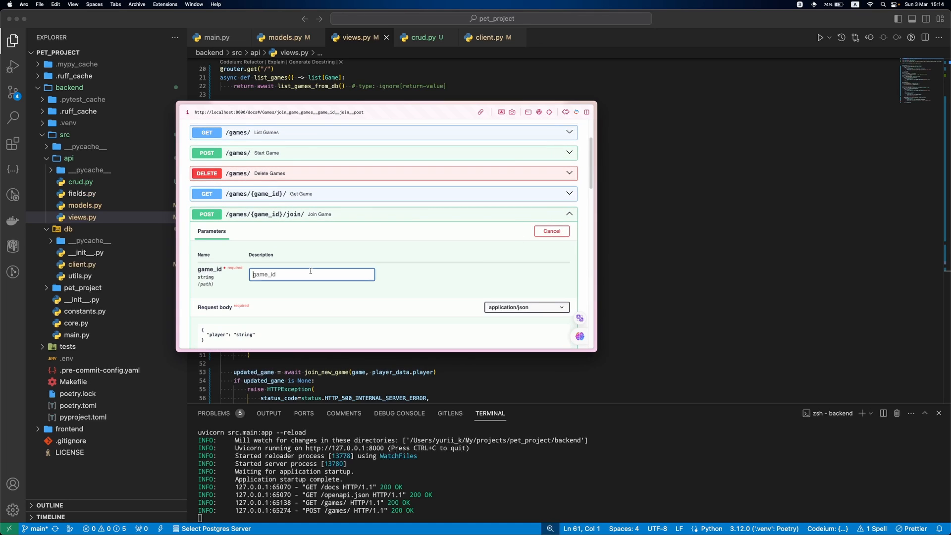
text(65e477a95c86d21eaaed8770)
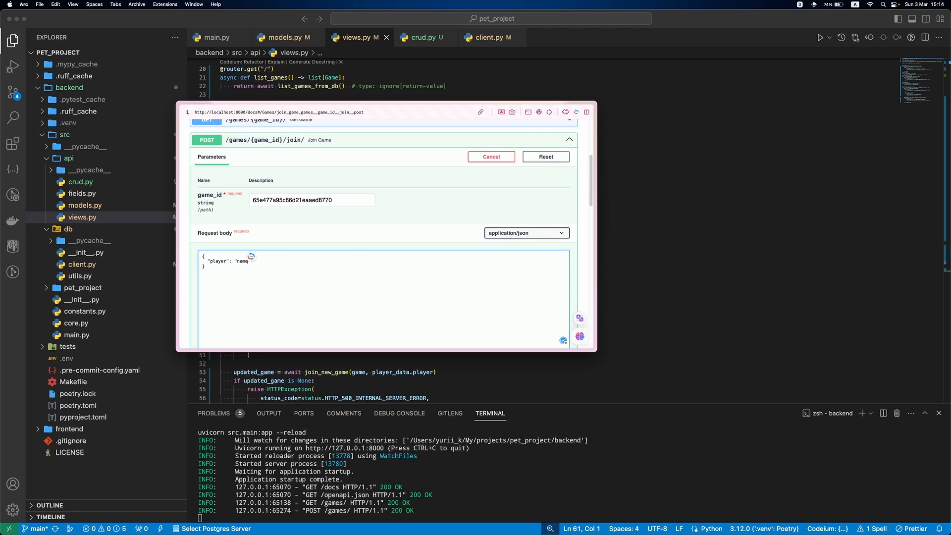
Send the join request for player name2 and inspect the response body showing player2
click(290, 251)
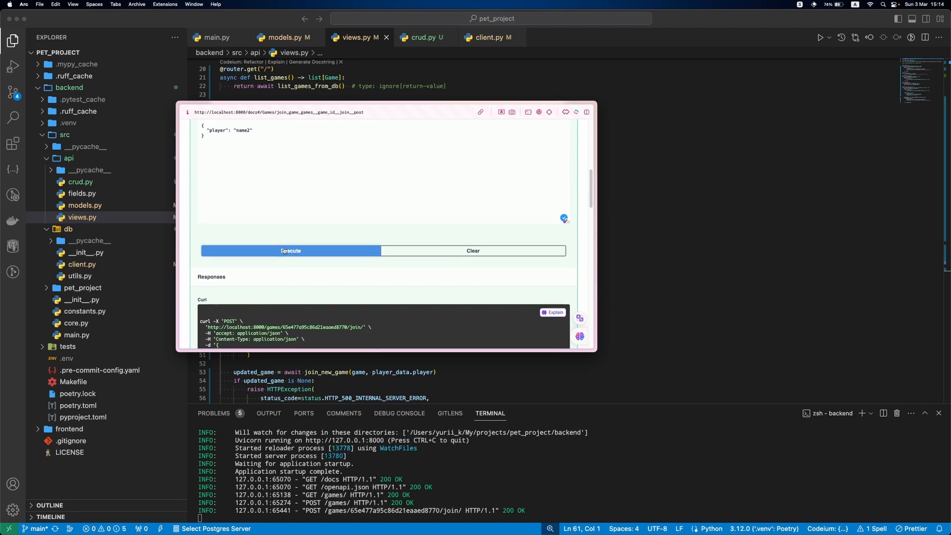
click(290, 250)
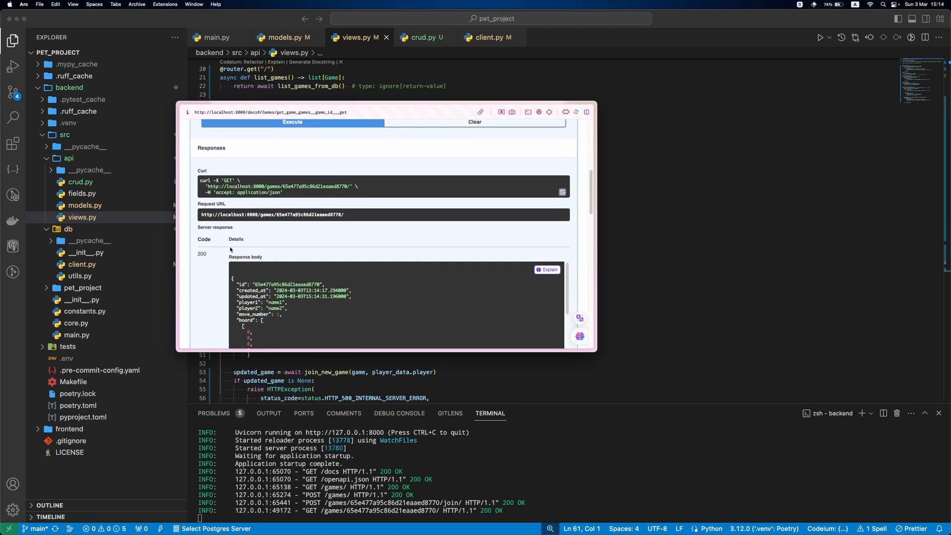
scroll(down, 3)
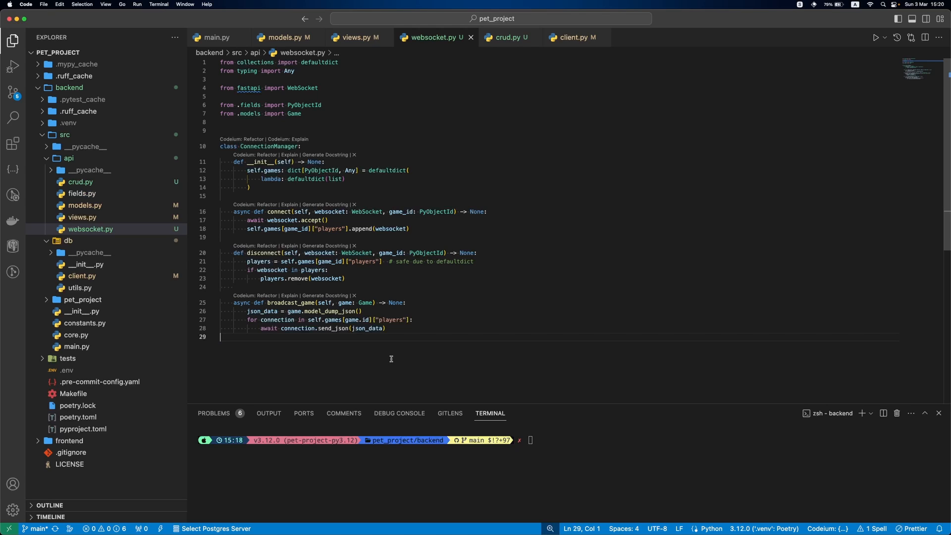
Add the module-level connection_manager = ConnectionManager() instance at the end of websocket.py
text(connection_manager = ConnectionManager())
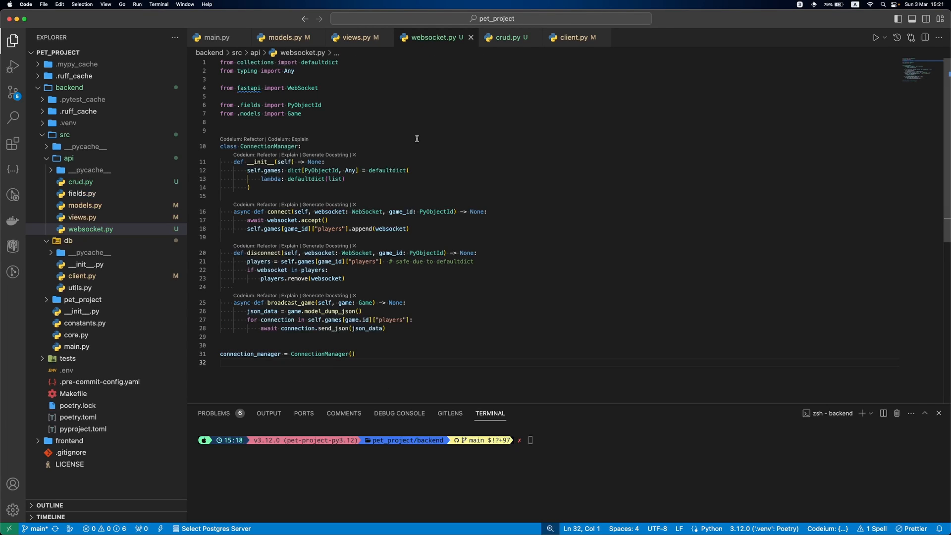
Extend the views.py imports with WebSocket and WebSocketDisconnect
click(354, 36)
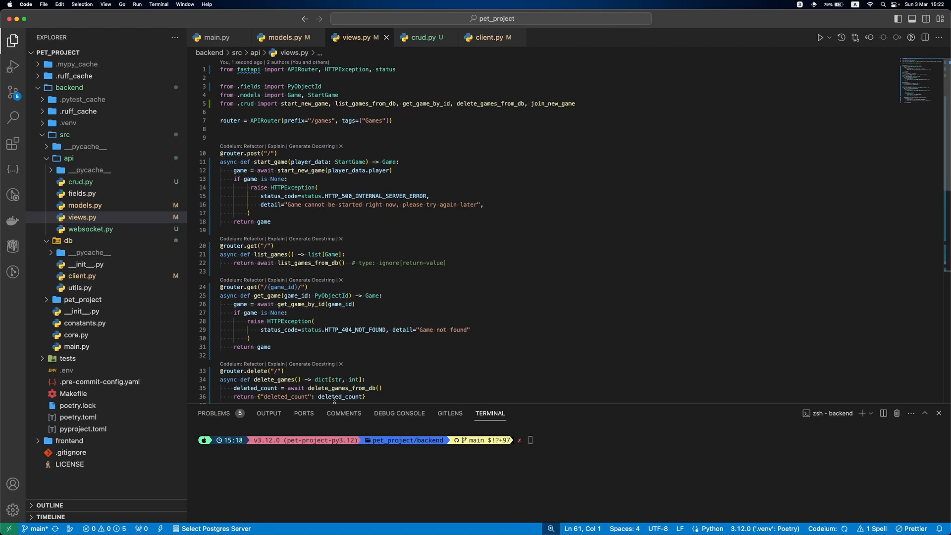
text(, WebSocket, WebSocketDisconnect)
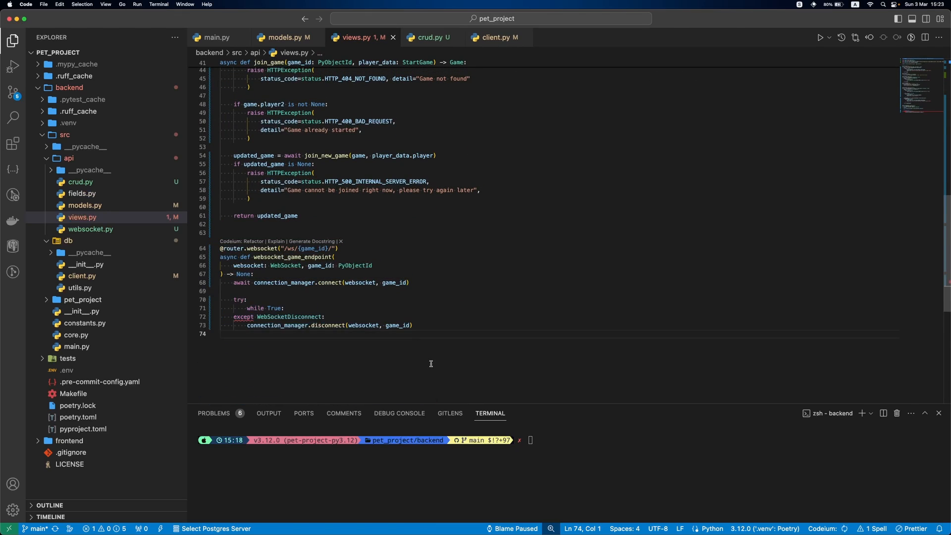
Inside the while loop, receive move_data via websocket.receive_json() with a '# TODO - validate' note
click(225, 334)
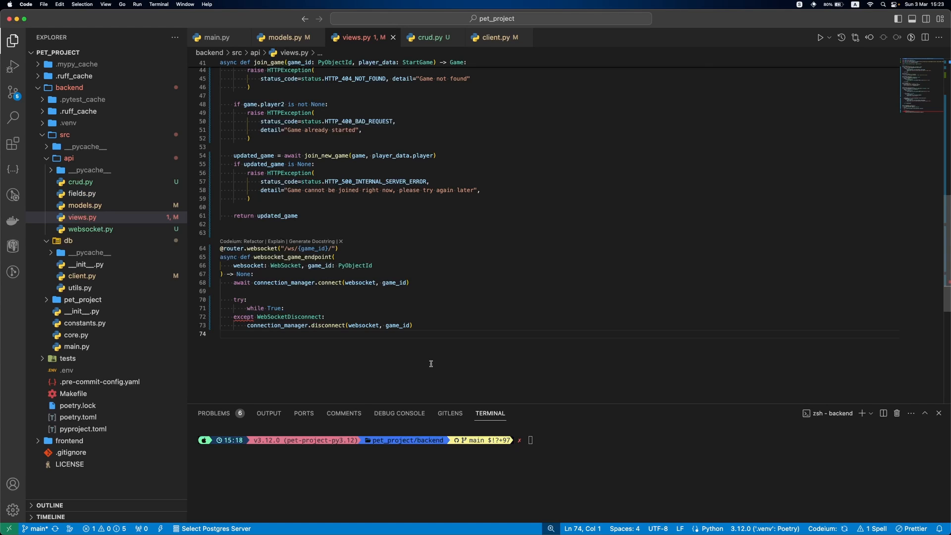
text(move_data = await websocket.receive_json()  # {"col": int})
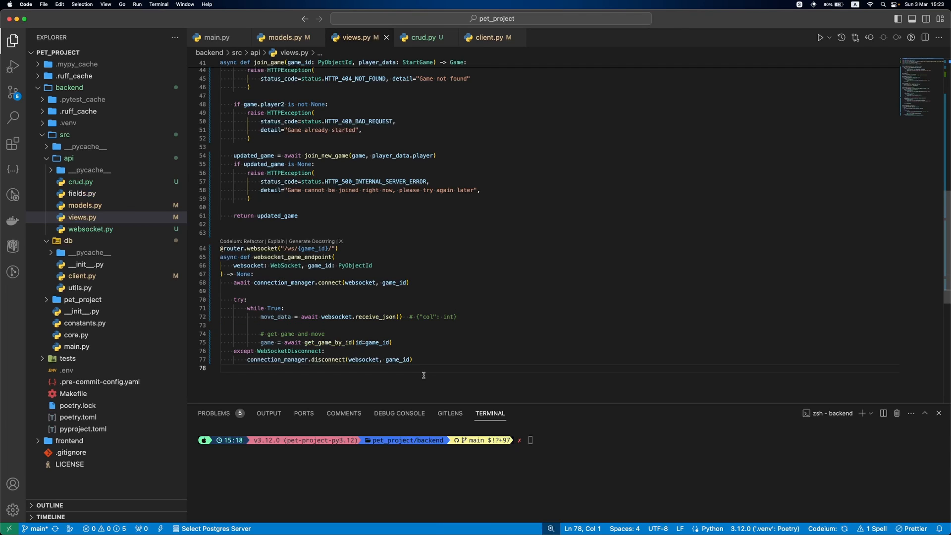
text(# TODO - validate)
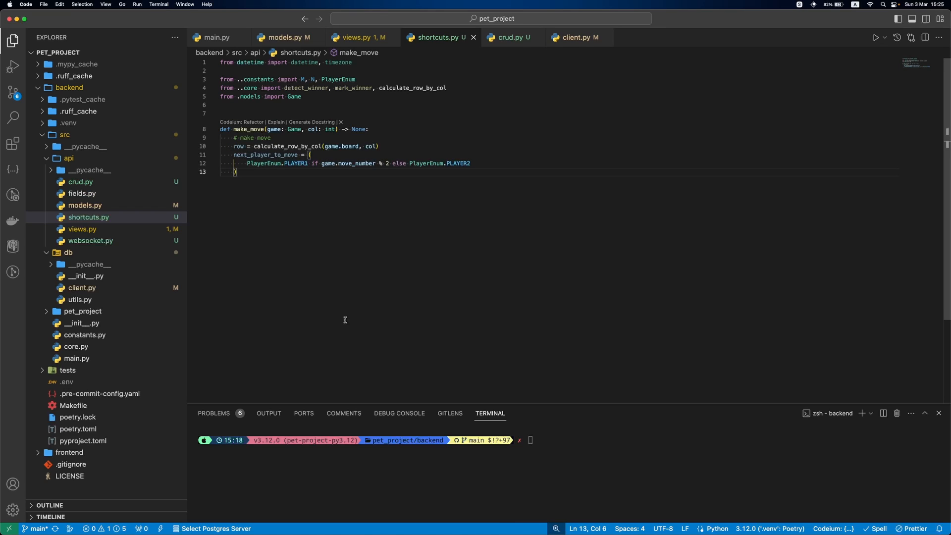
In make_move, place next_player_to_move at game.board[row][col] and jump to calculate_row_by_col
text(game.board[row][col] = next_player_to_move)
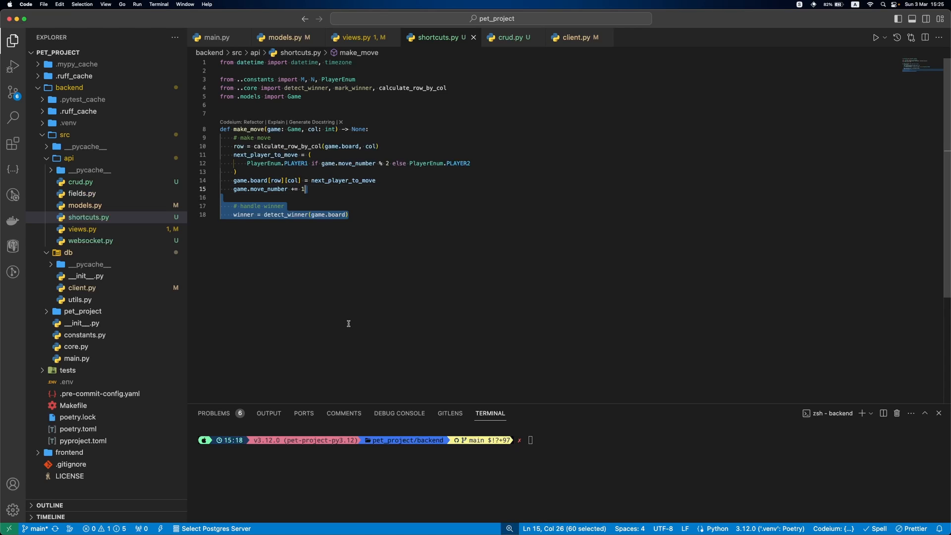
click(348, 214)
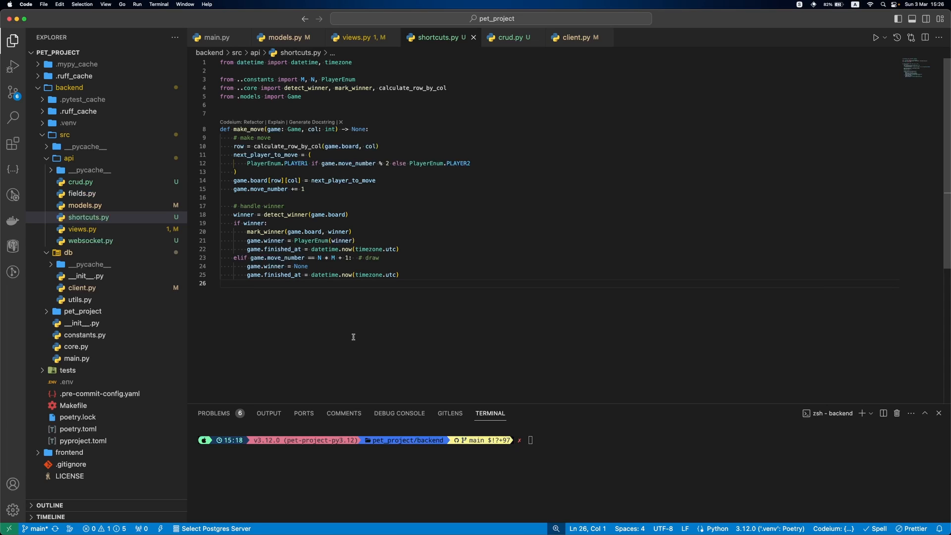
double_click(287, 147)
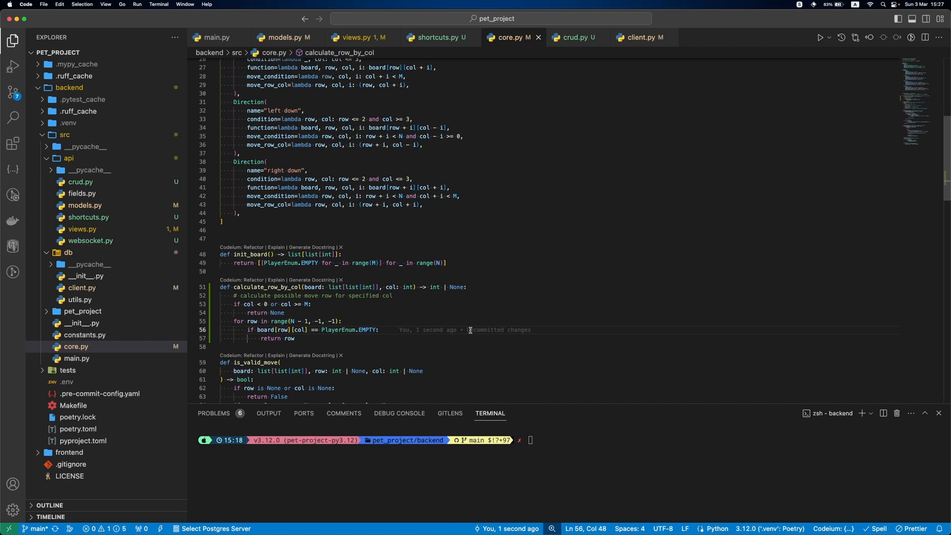
Add 'return None' after the loop in calculate_row_by_col and move on to test_core.py
text(return None)
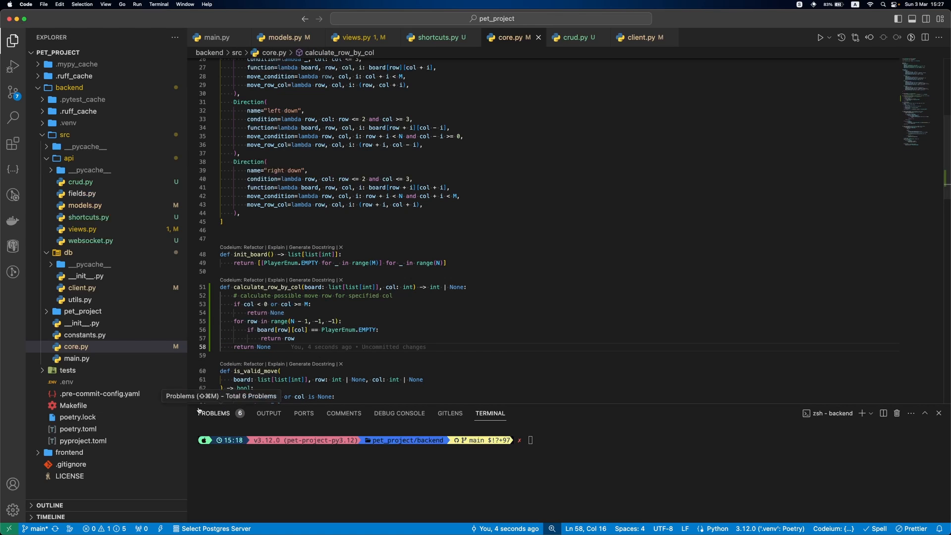
click(83, 405)
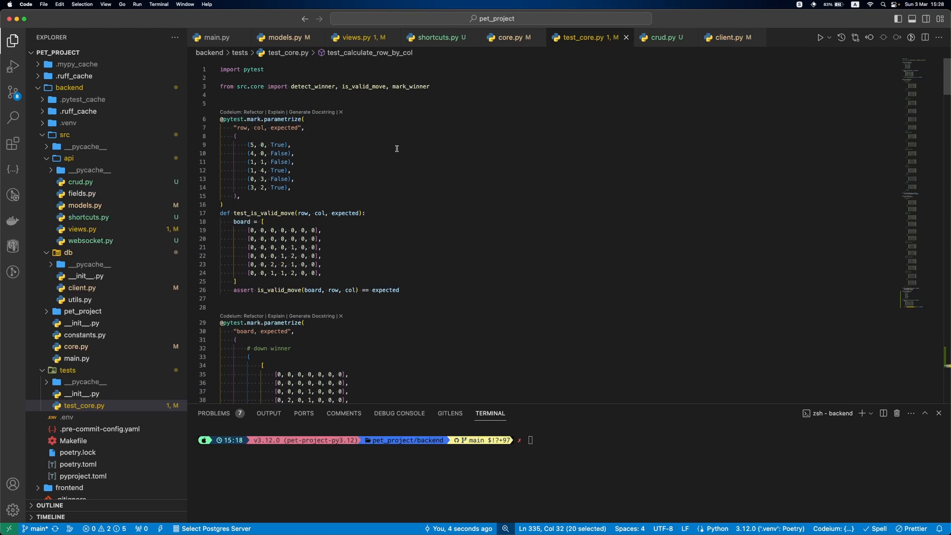
Review the parametrized calculate_row_by_col test and passing pytest run, then return to shortcuts.py
scroll(down, 3)
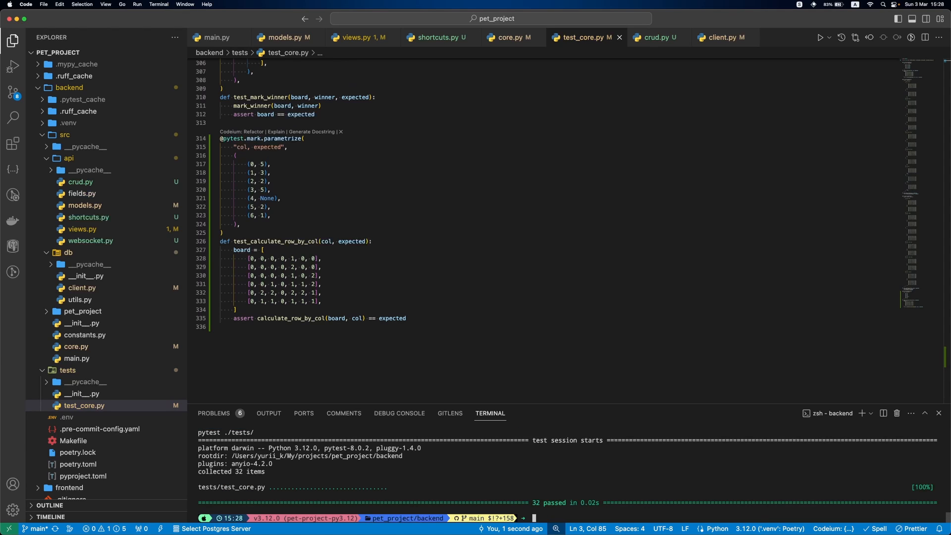
click(387, 326)
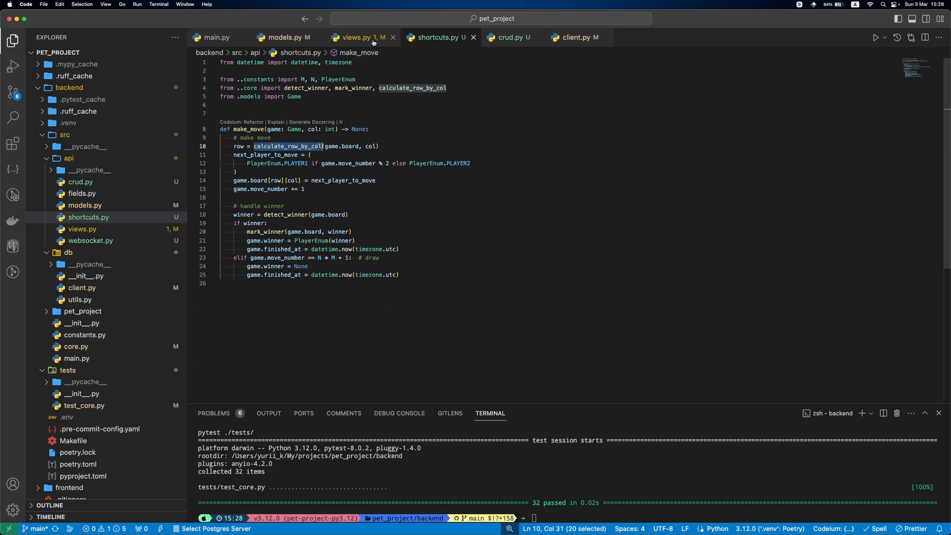
In views.py start the import needed for make_move, update_game and broadcast_game in the endpoint
click(357, 36)
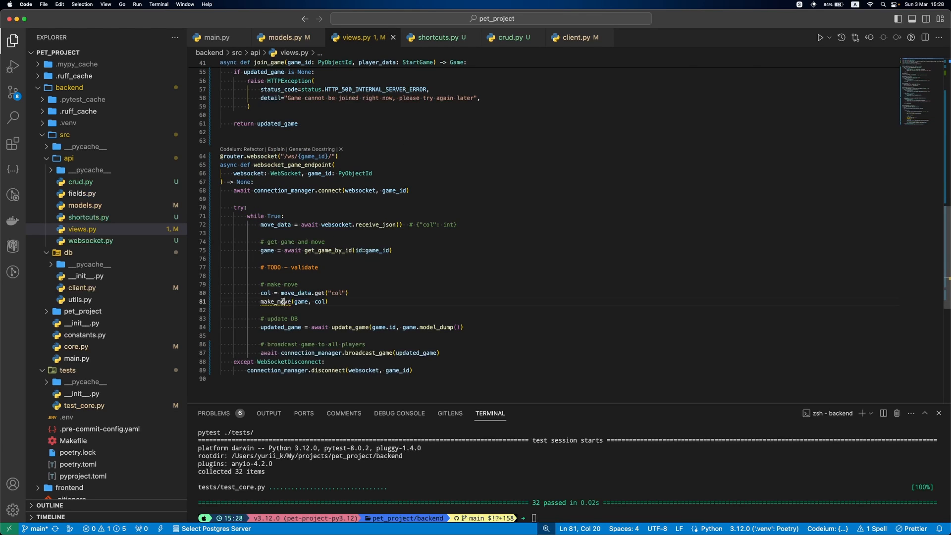
text(from)
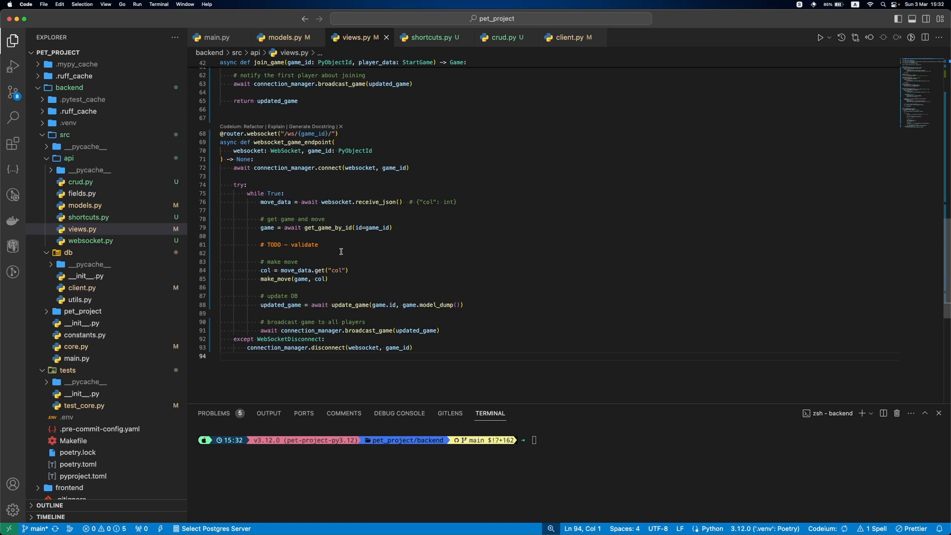
Switch to models.py to define MoveInput and the get_model_safe helper
click(283, 37)
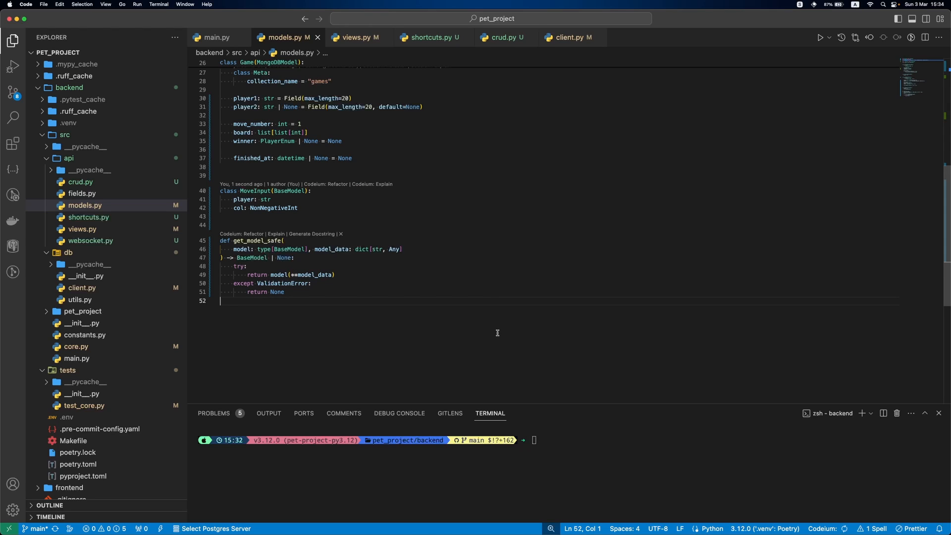
In the websocket endpoint use move.col and add error_msg = validate(game, move)
click(356, 37)
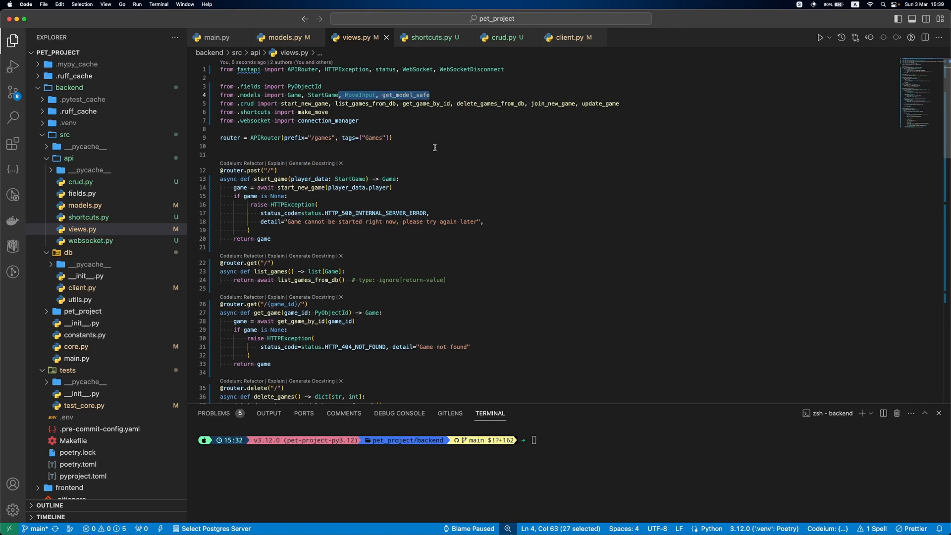
scroll(down, 3)
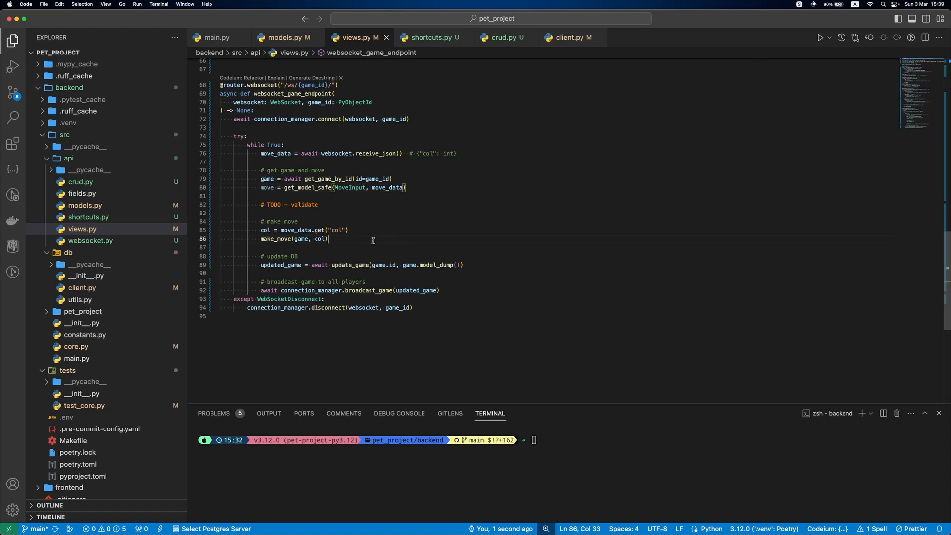
text(move.)
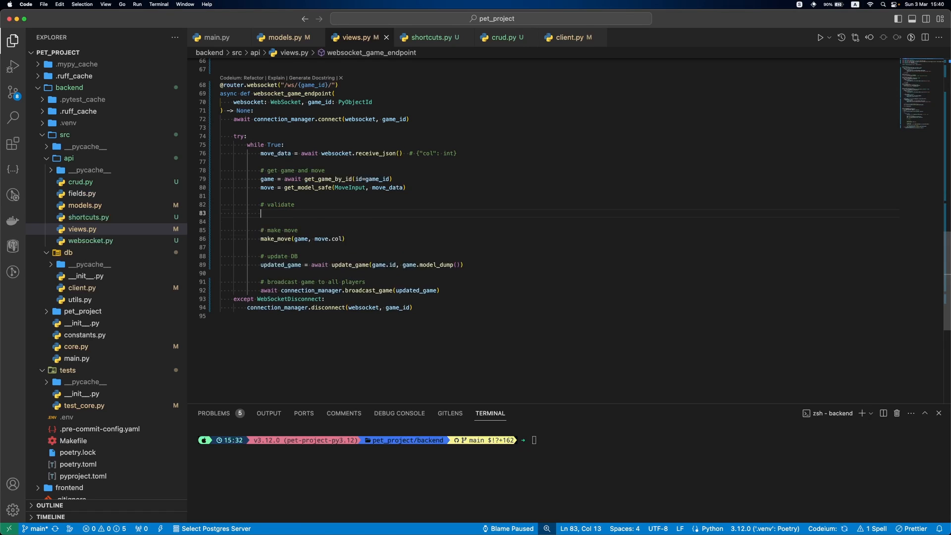
text(error_msg = validate(game, move))
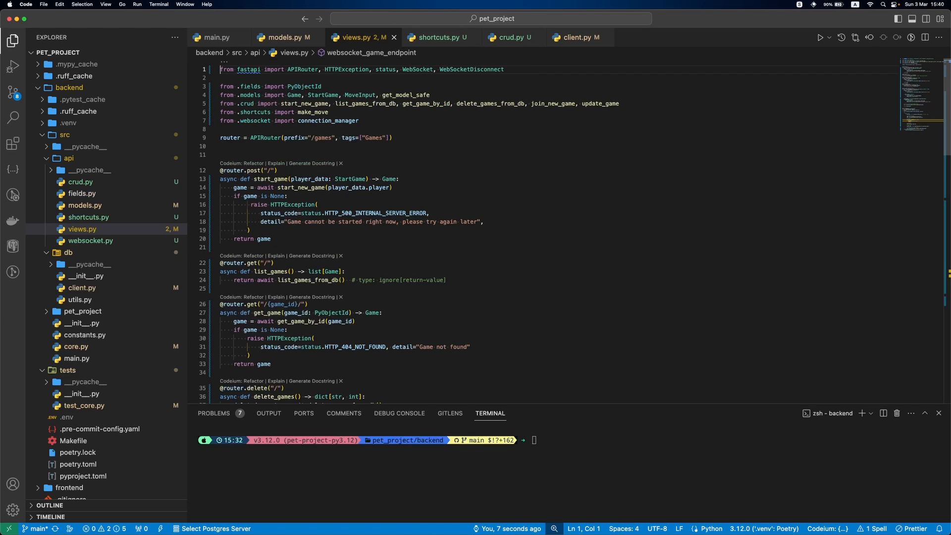
Add the websocket import and the logging import for a module logger in views.py
text(from .w)
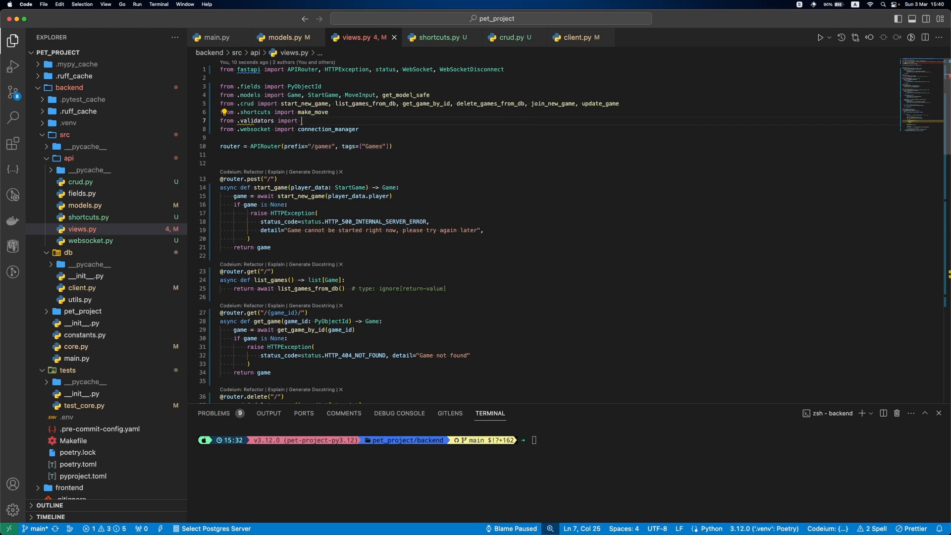
text(import logging)
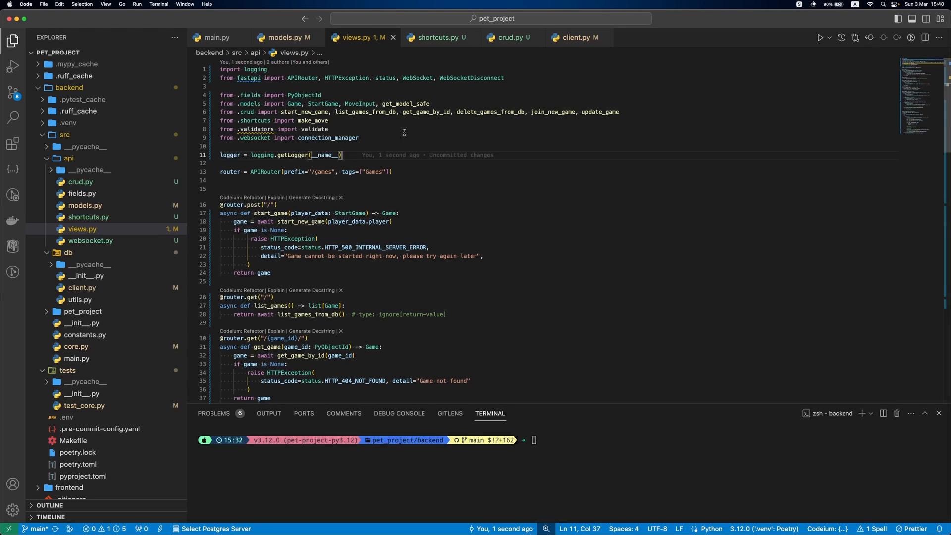
Jump to the validate definition in validators.py and select the undefined CustomError name
double_click(315, 128)
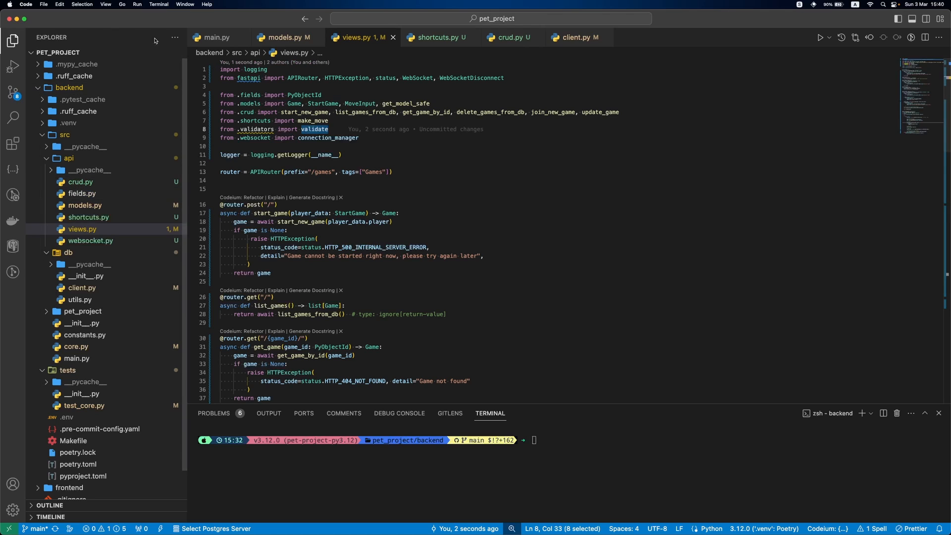
click(141, 52)
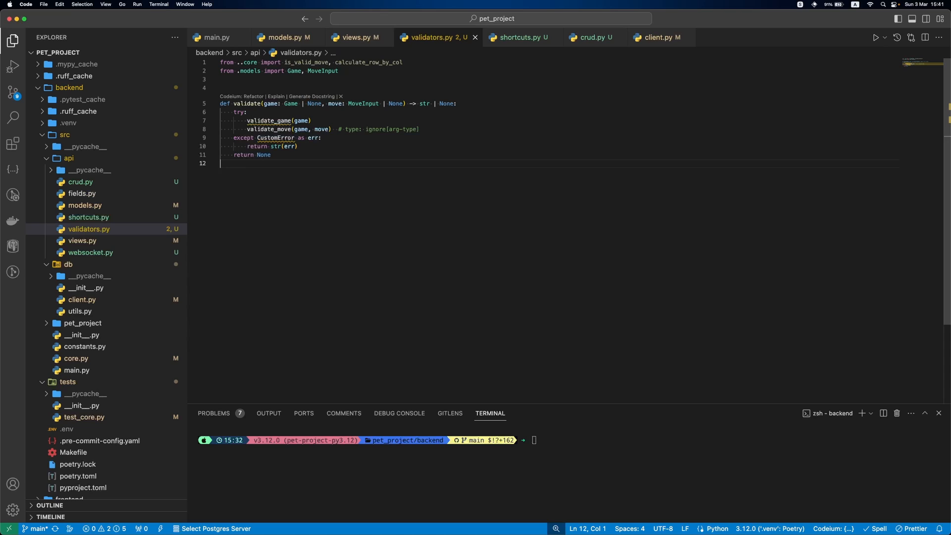
double_click(277, 137)
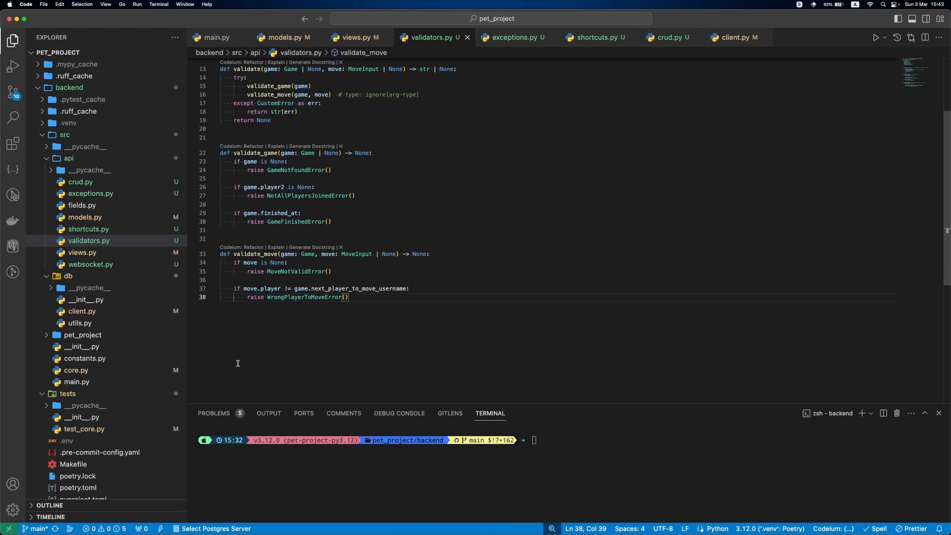
mouse_move(260, 380)
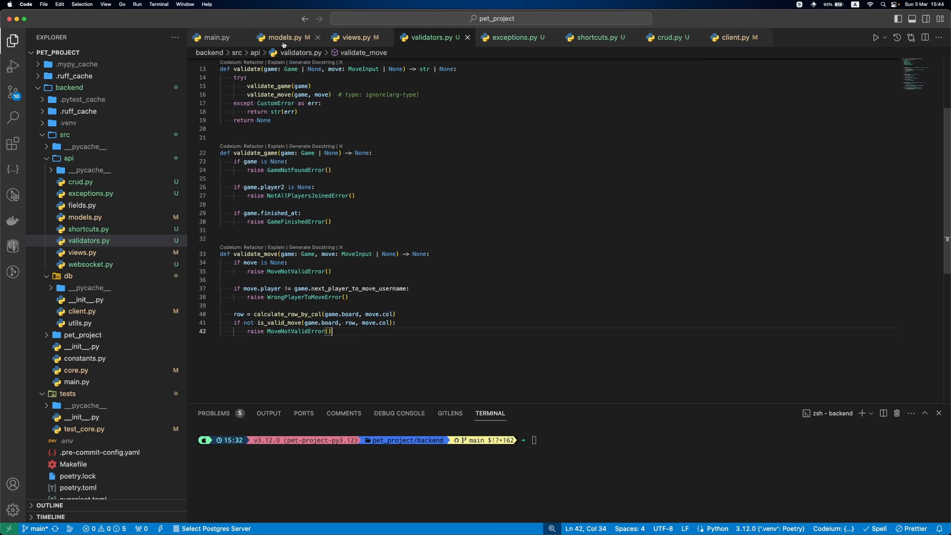
Replace make_move's inline next-player block with game.next_player_to_move_sign after checking models.py
click(279, 37)
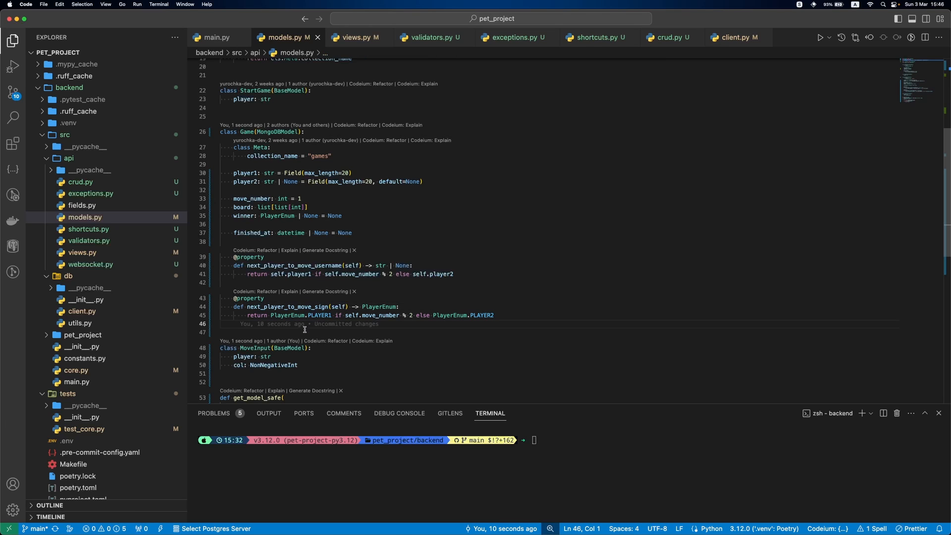
click(593, 36)
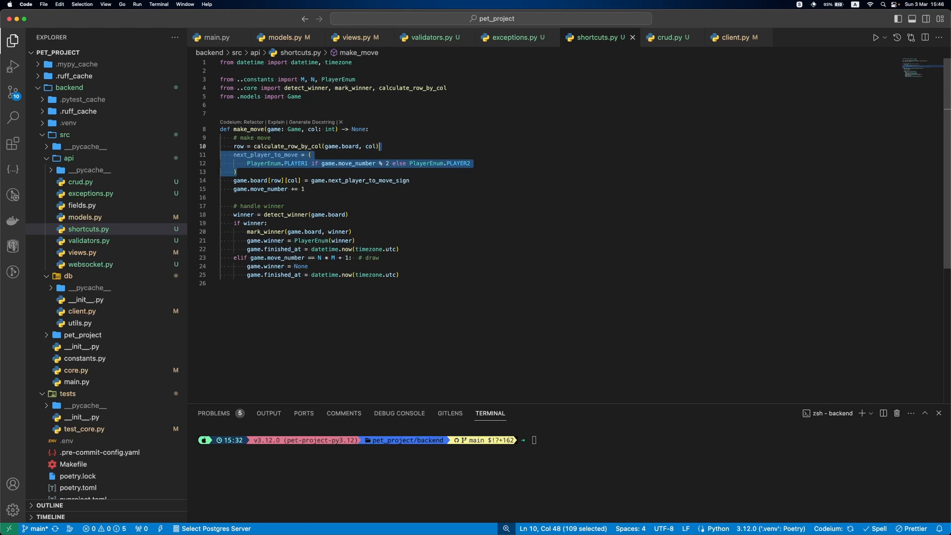
key(Backspace)
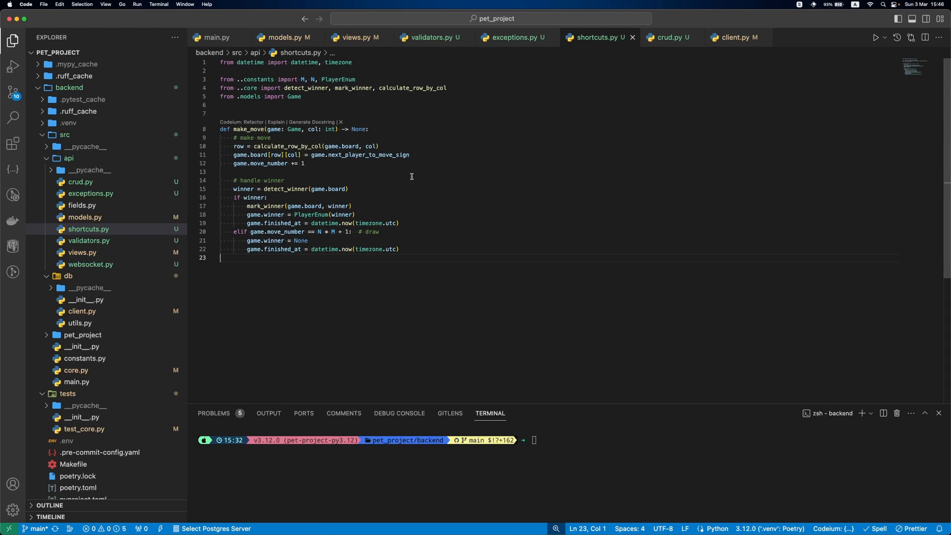
click(356, 37)
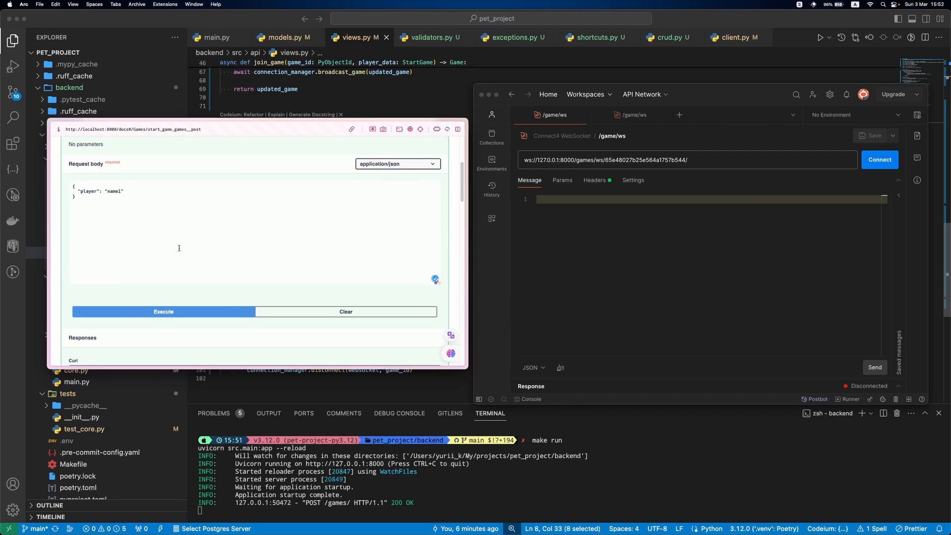
Create a game for name1 and join it as name2 via POST /games/{game_id}/join/, getting 200
click(163, 311)
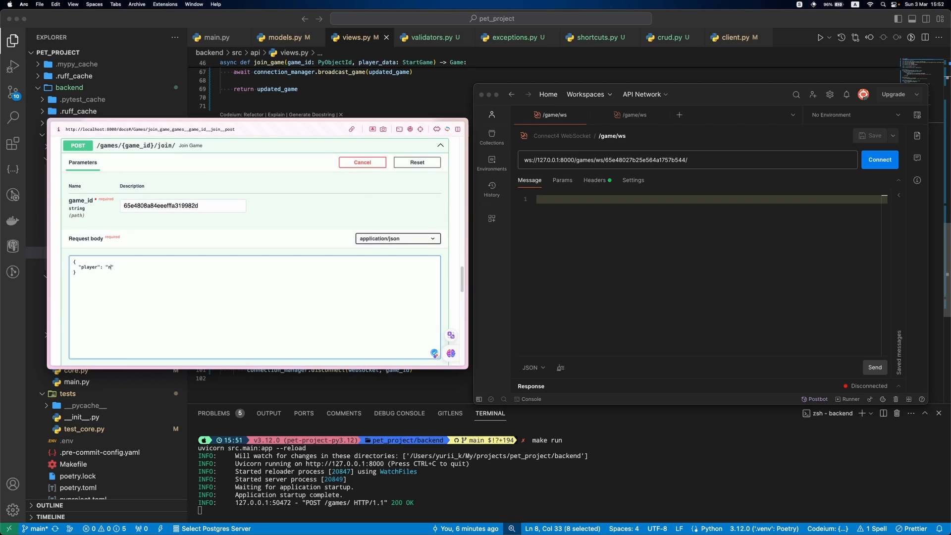
click(163, 225)
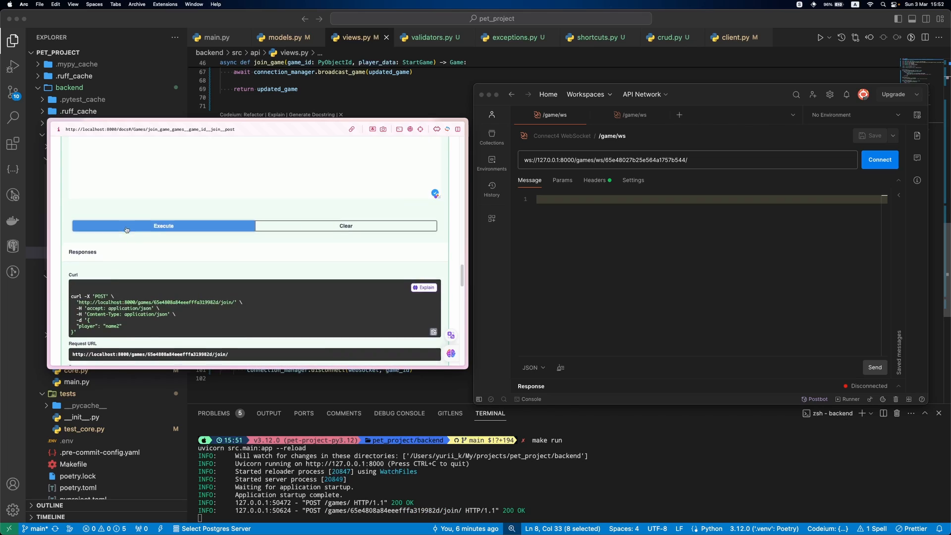
click(163, 226)
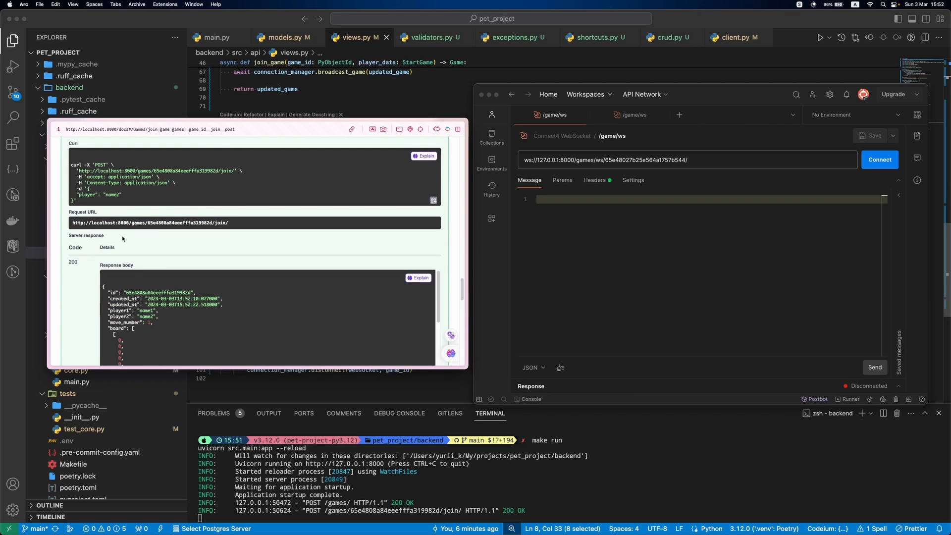
click(667, 160)
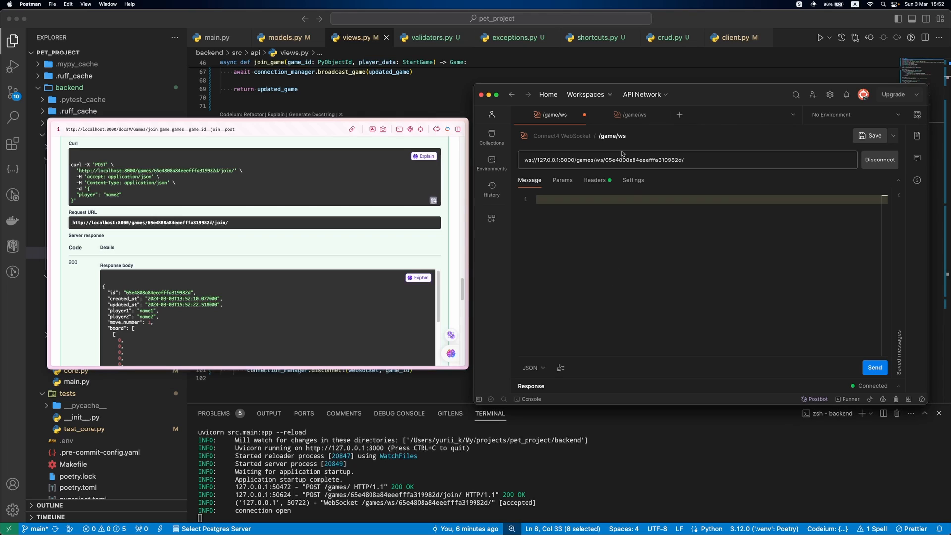
Connect a second WebSocket client and send {"player": "name1", "col": 3}, receiving the board
click(633, 115)
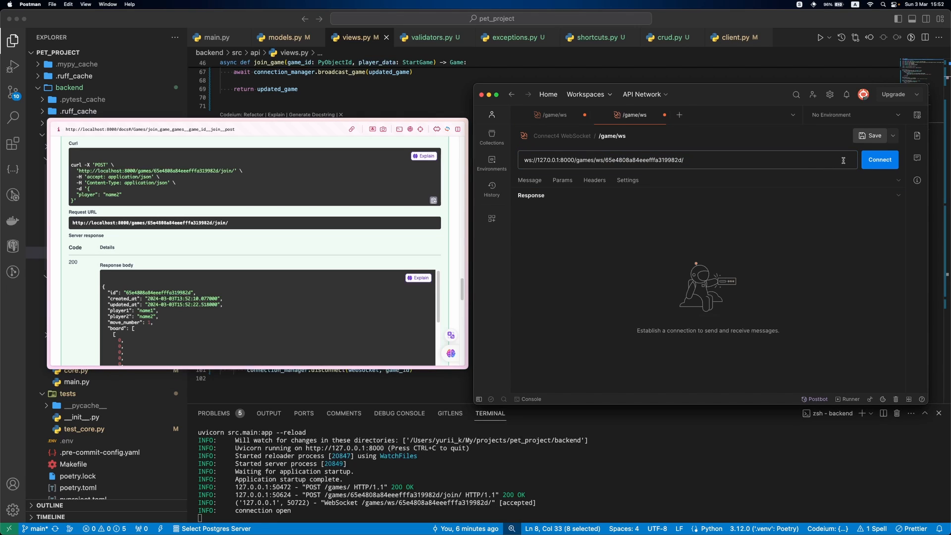
click(879, 160)
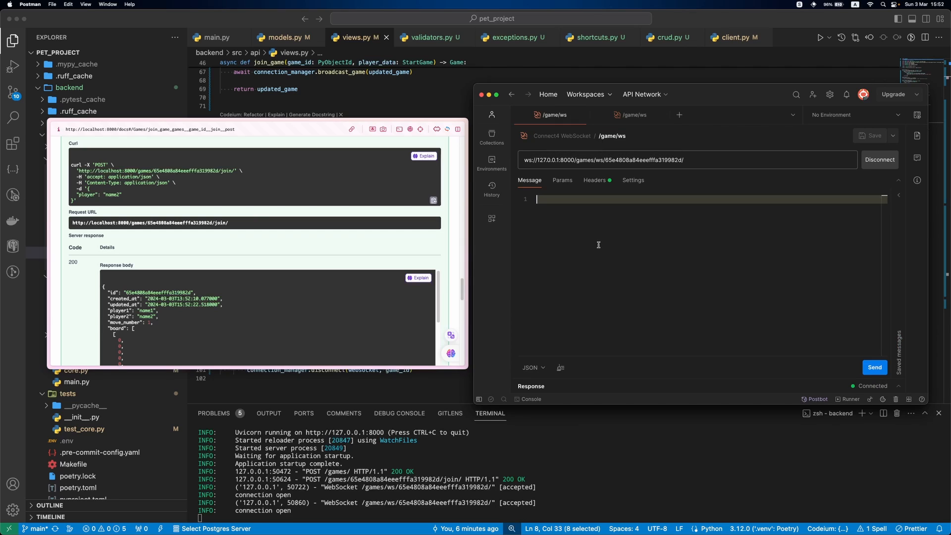
text({"player": "name1", "col": 3})
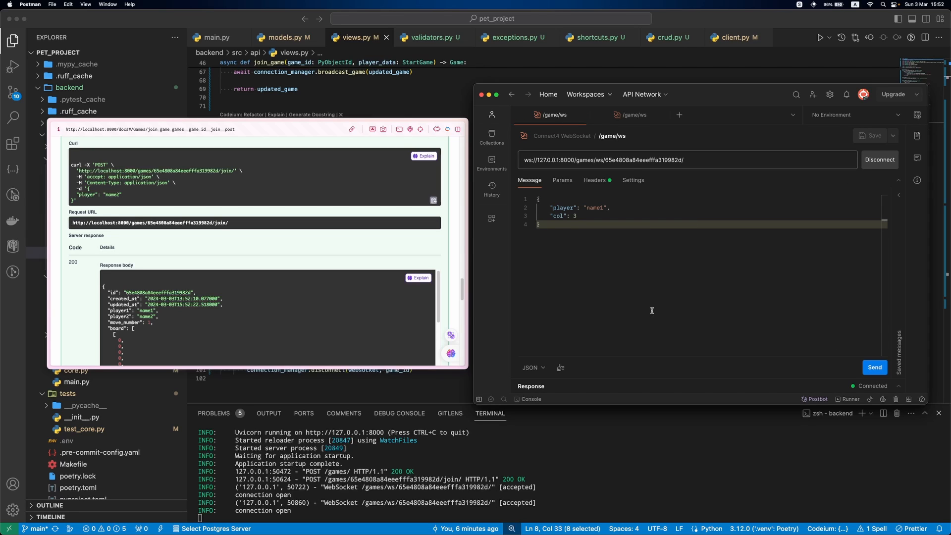
click(873, 367)
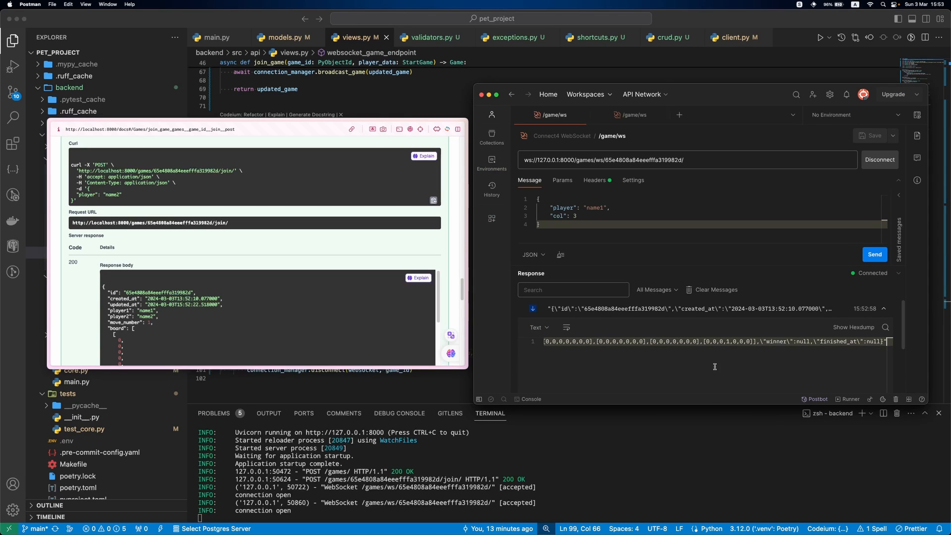
Resend name1's column-3 move, getting 'Wrong player to move', then return to the other connection
click(873, 254)
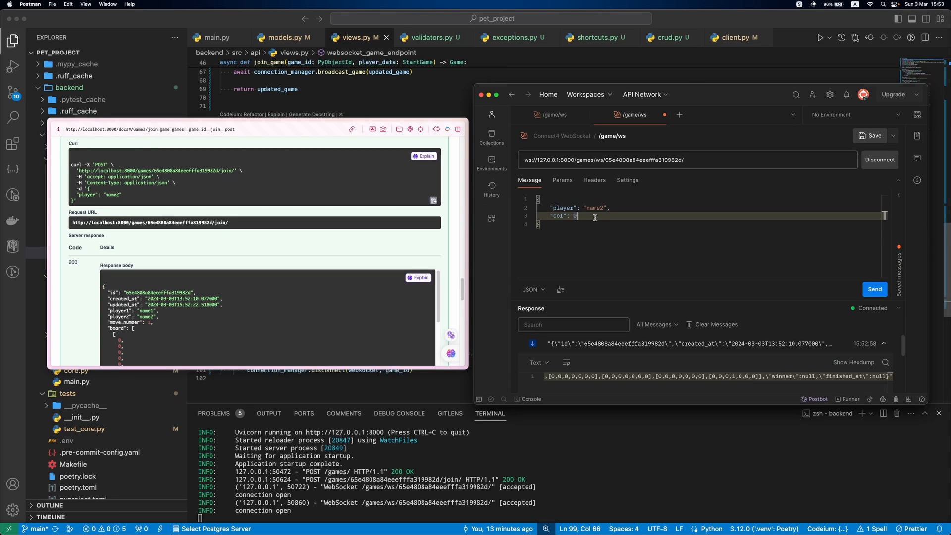
click(873, 289)
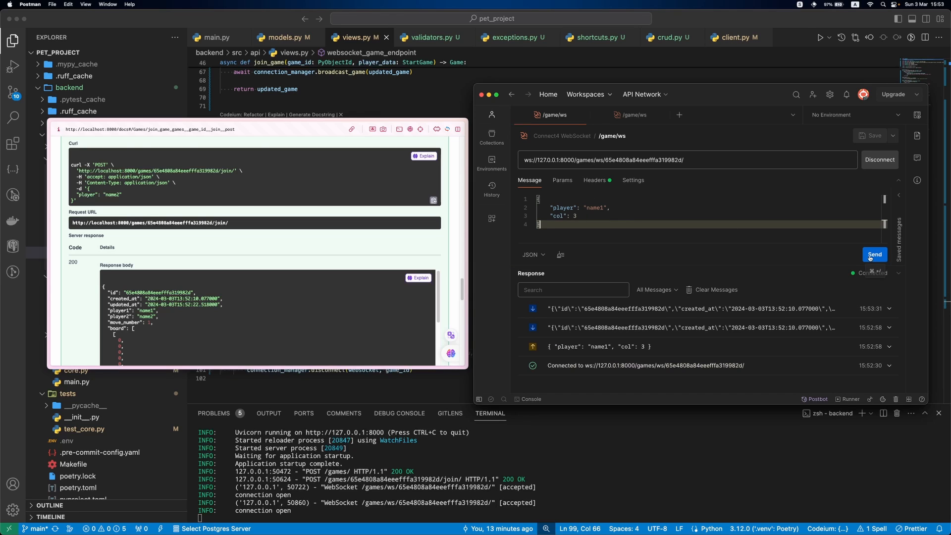
click(666, 308)
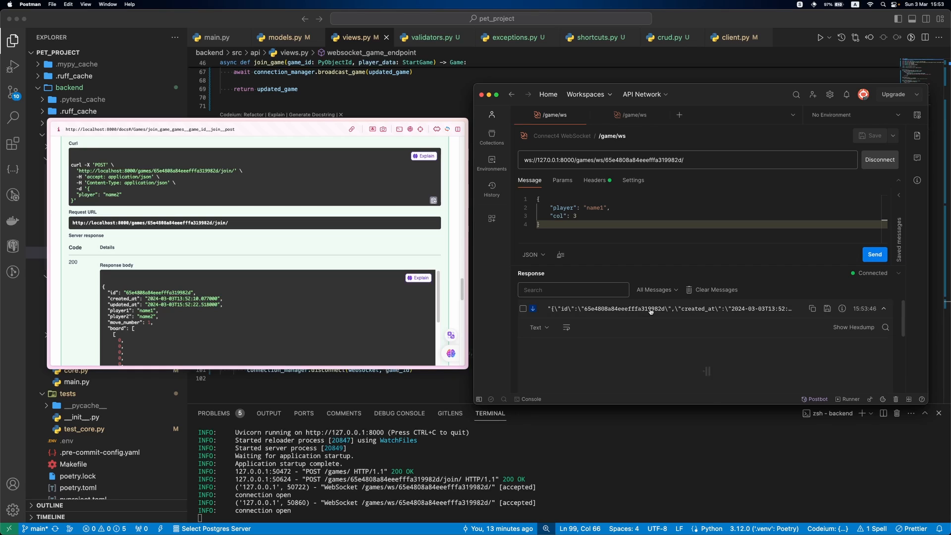
click(649, 308)
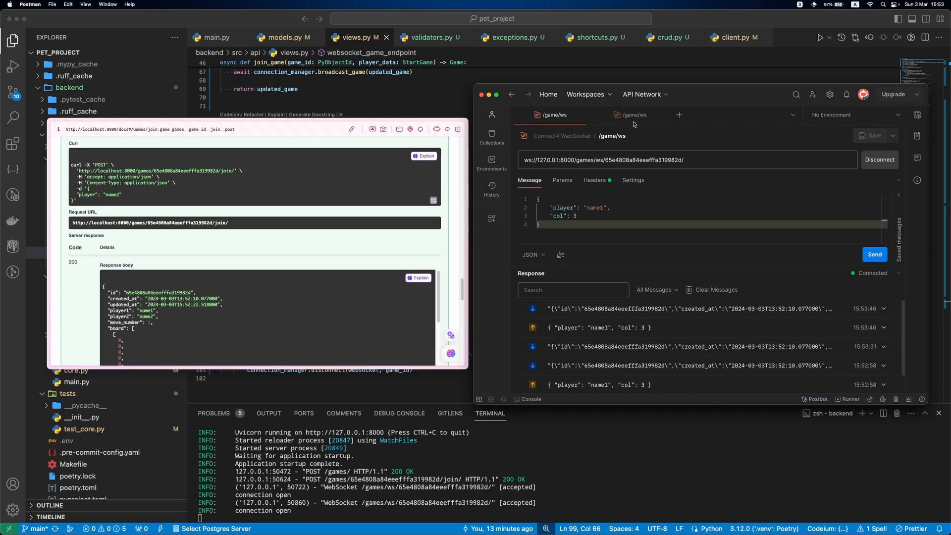
click(633, 115)
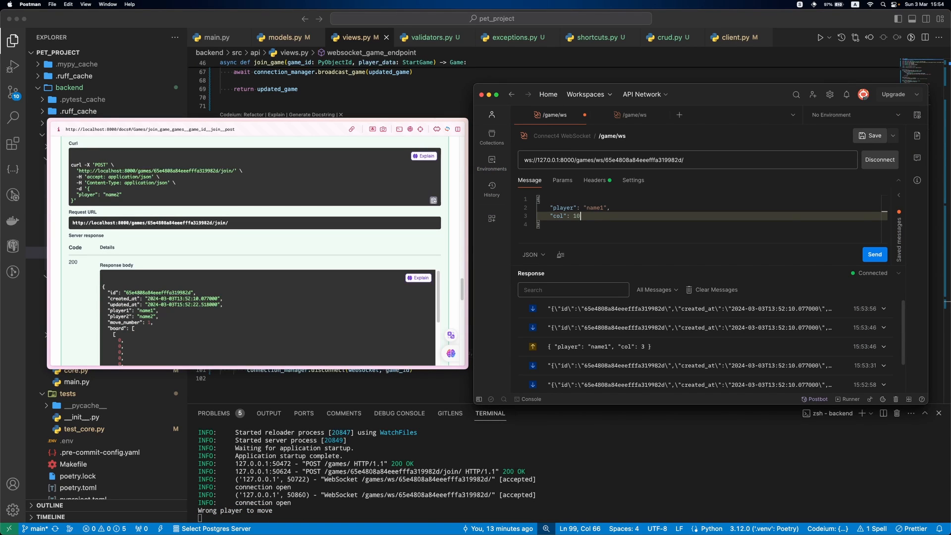
Send a wrong-player move and a column-10 move, then valid moves until name1 wins
click(873, 255)
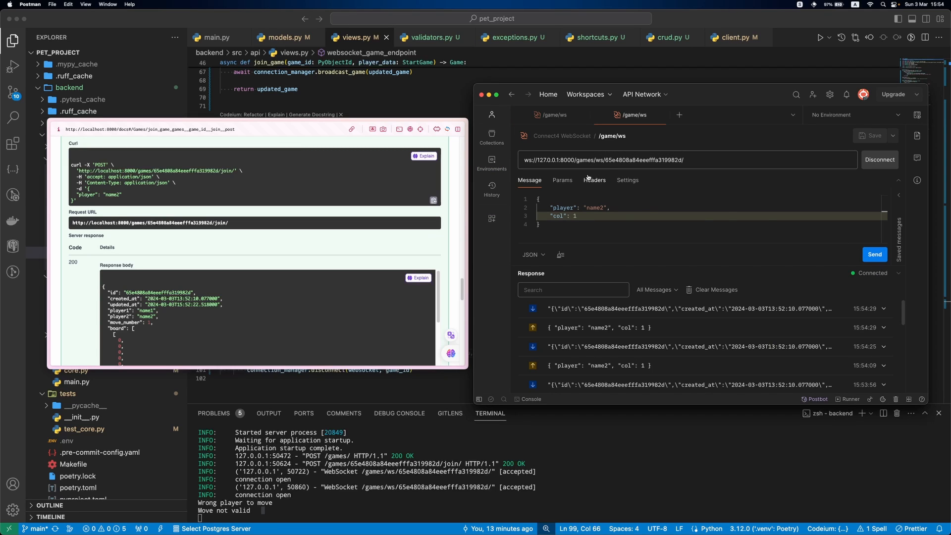
click(875, 254)
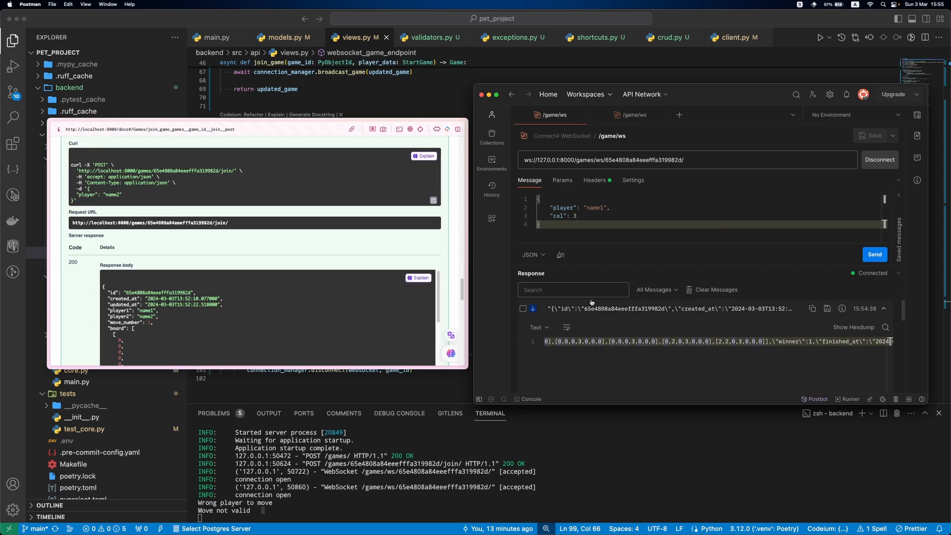
click(873, 255)
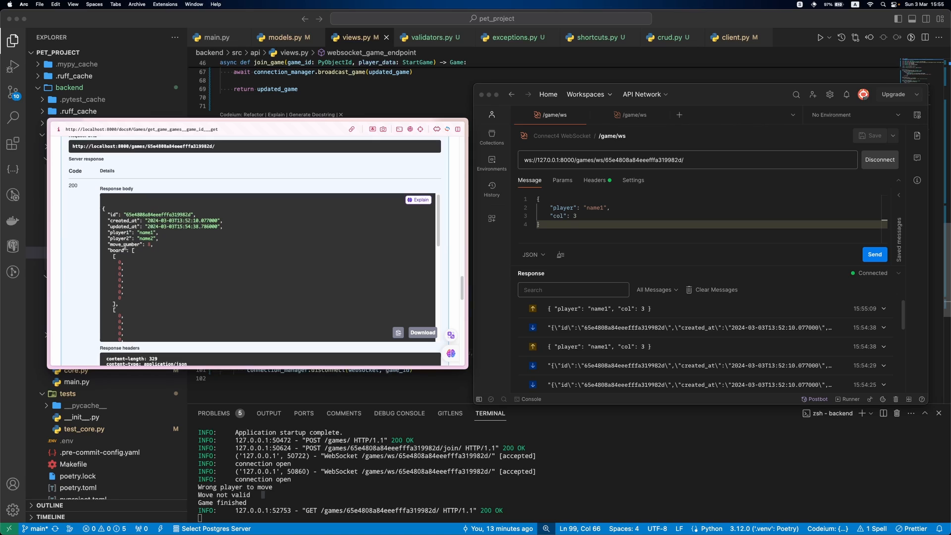
Scroll the GET /games/{game_id} response to show winner 1 and finished_at
scroll(down, 3)
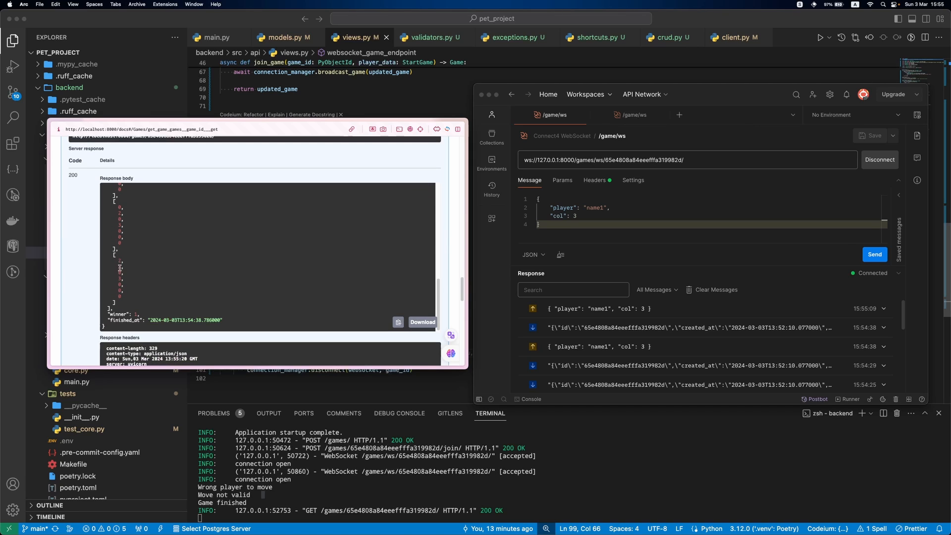